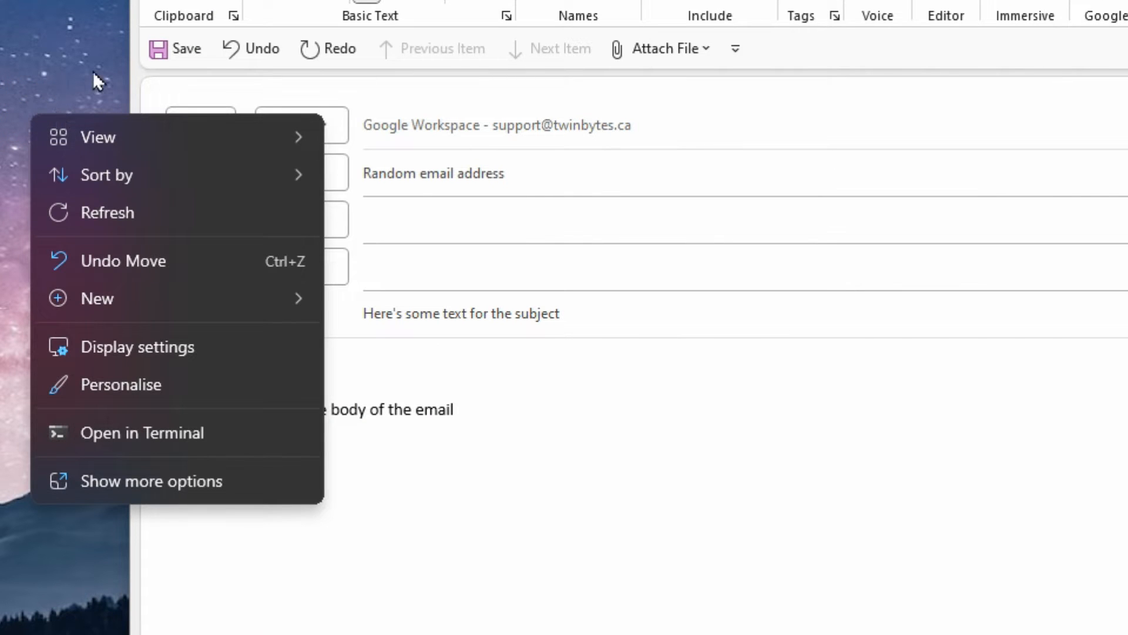
mouse_move(18, 97)
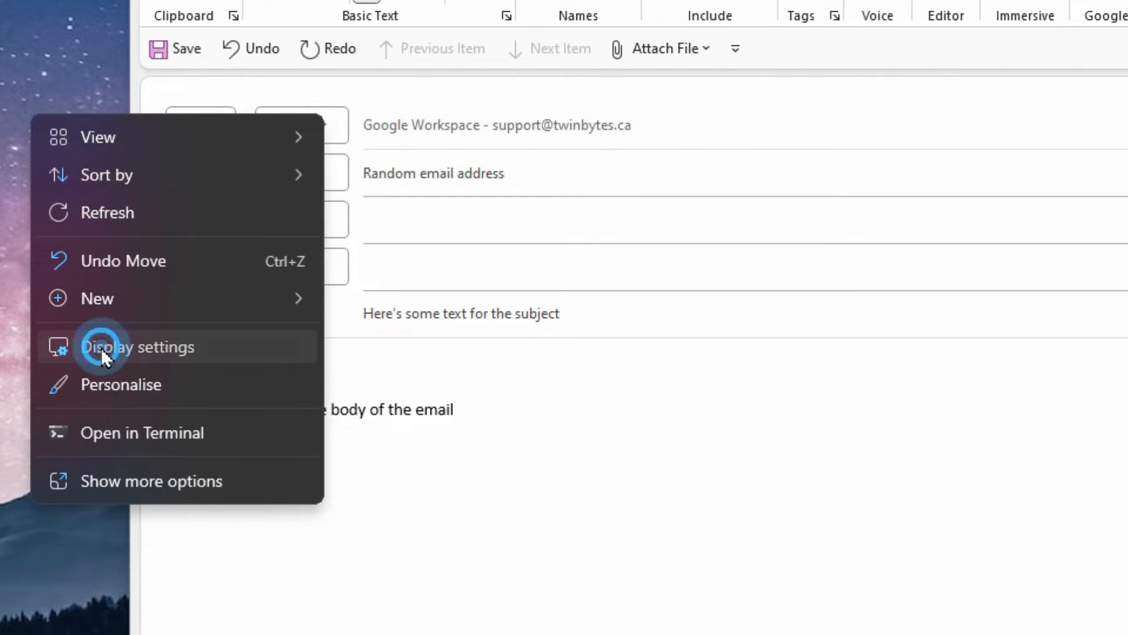
Step: Open Display settings from the desktop right-click menu
left_click(137, 346)
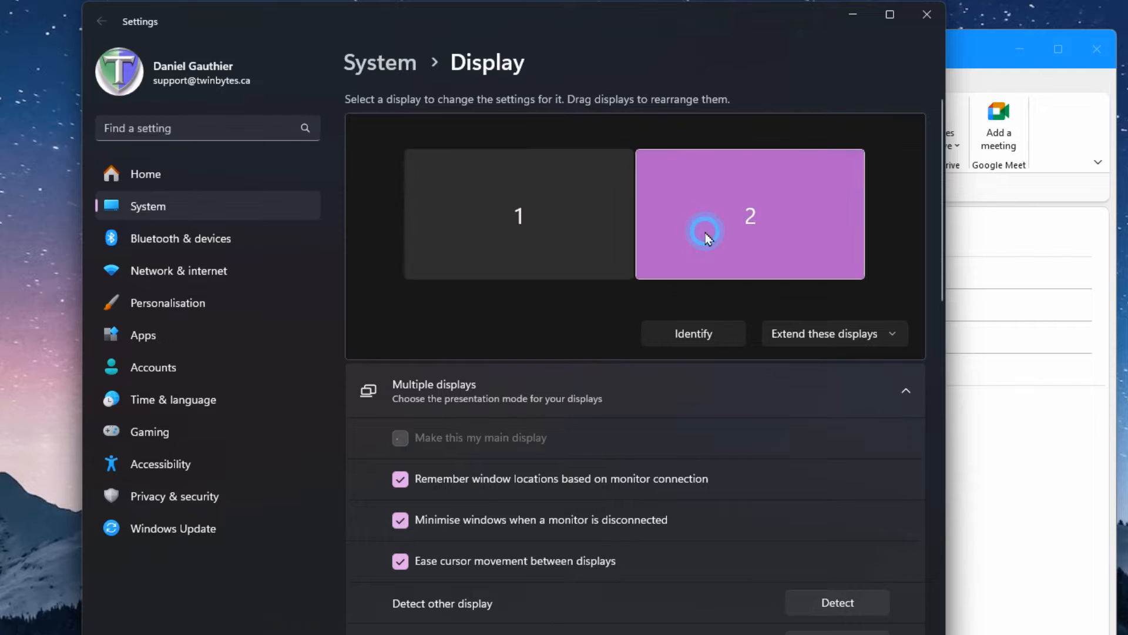
left_click(518, 214)
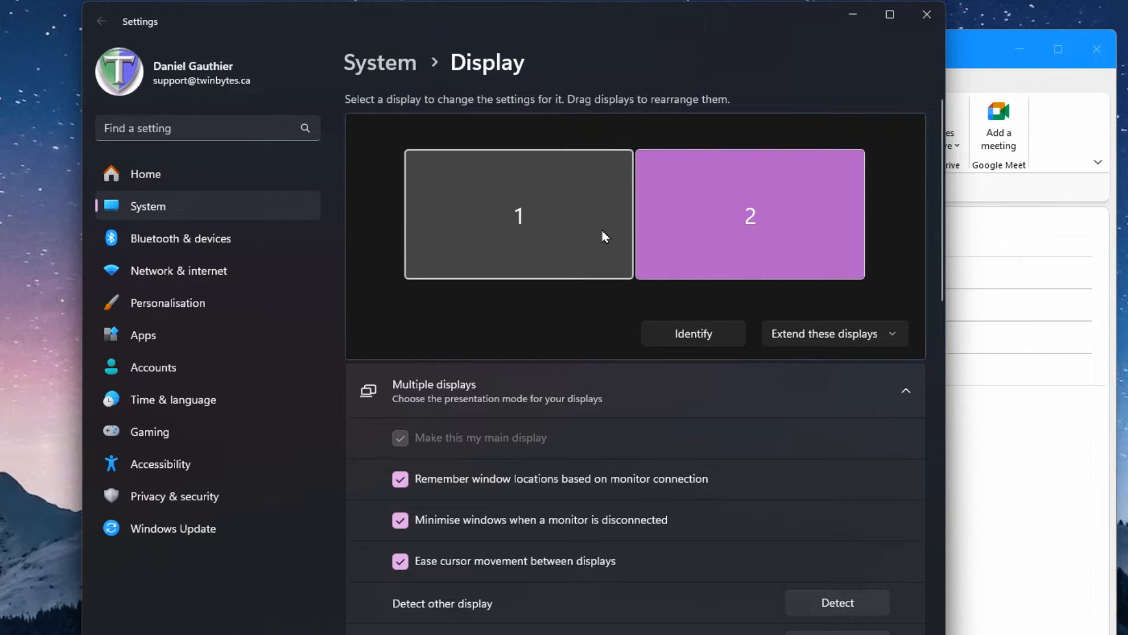
left_click(691, 333)
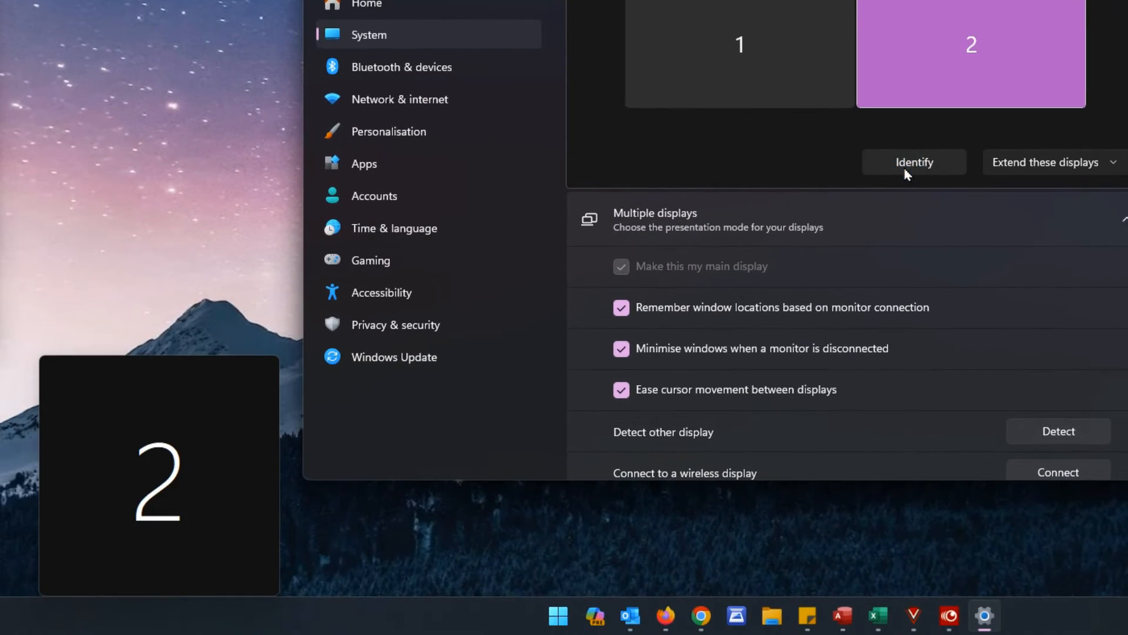
mouse_move(825, 142)
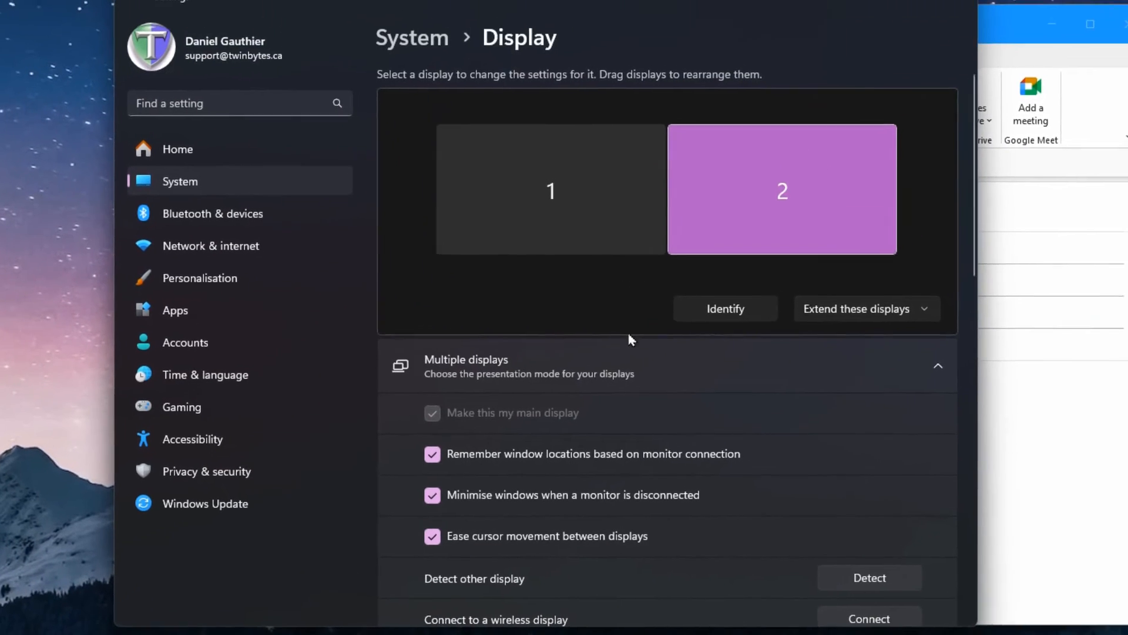
Step: Review the screen resolution options without changing them, then choose 150% display scale
scroll("down", 3)
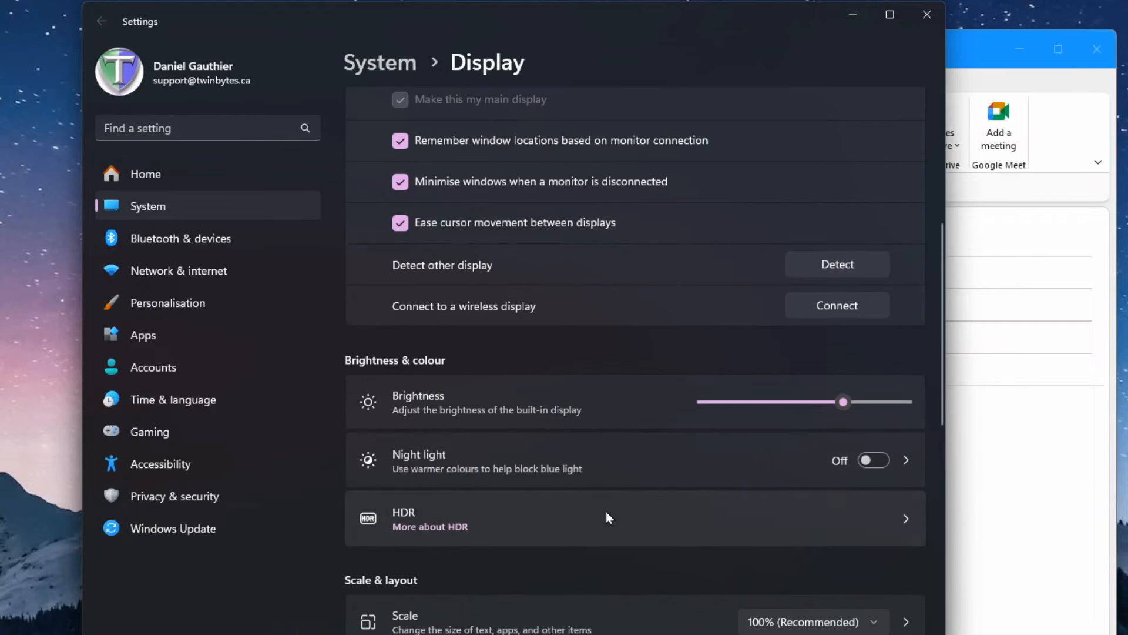
scroll("down", 3)
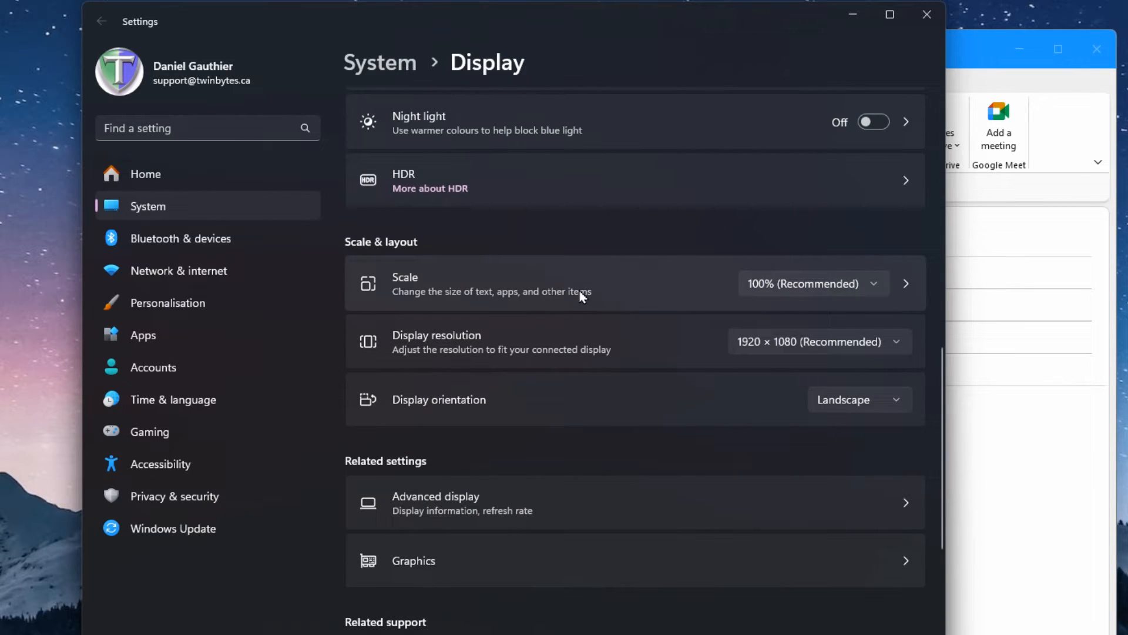
mouse_move(594, 346)
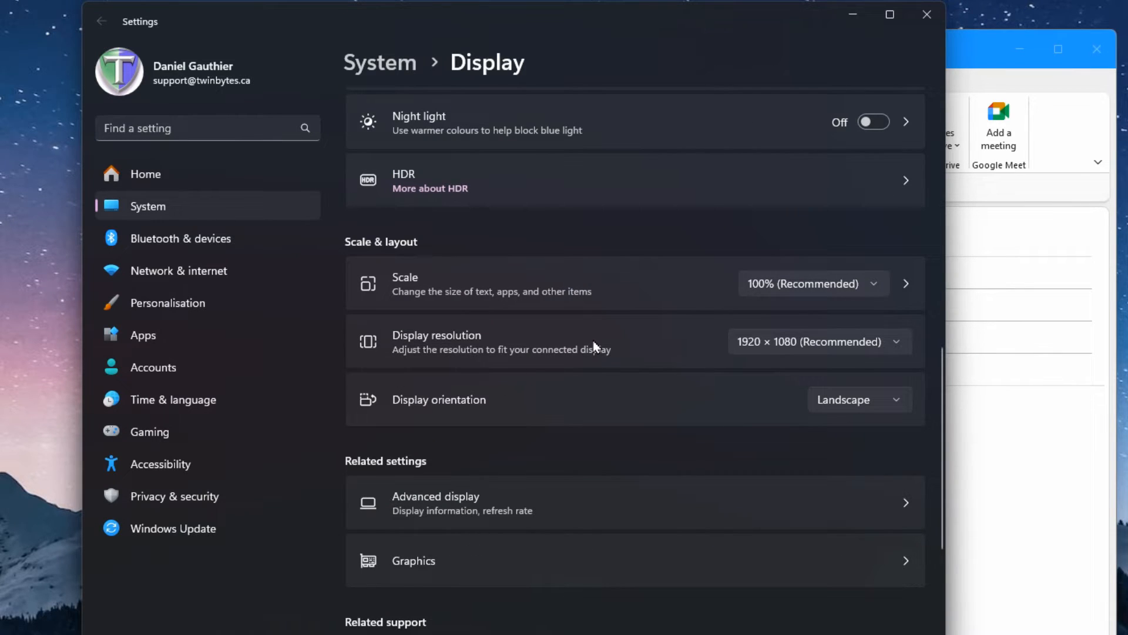
mouse_move(662, 293)
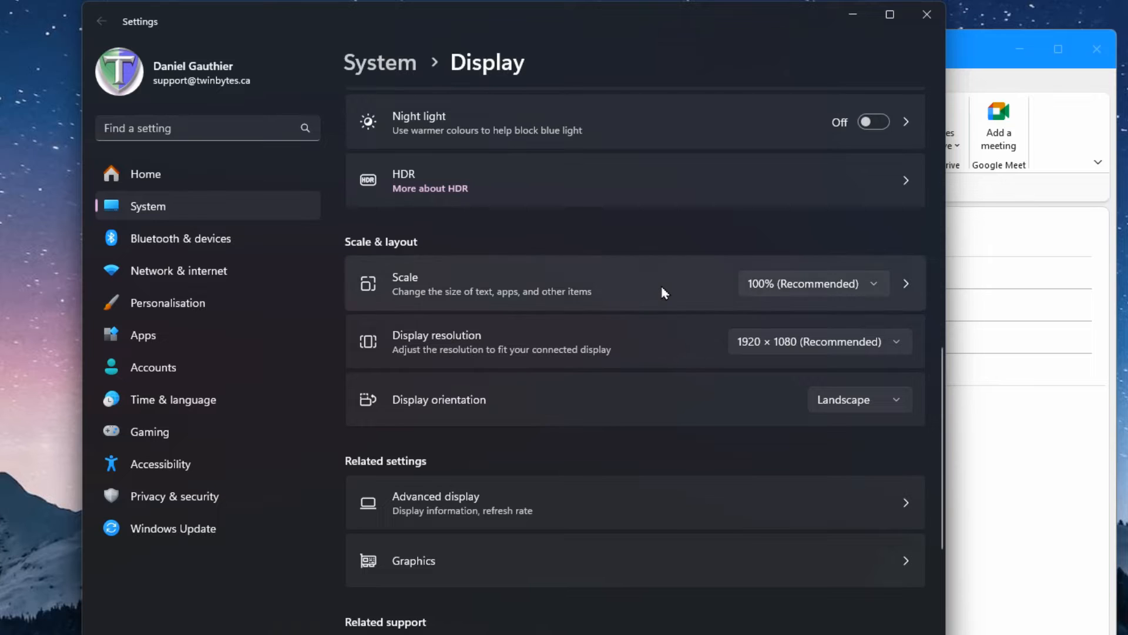
mouse_move(725, 349)
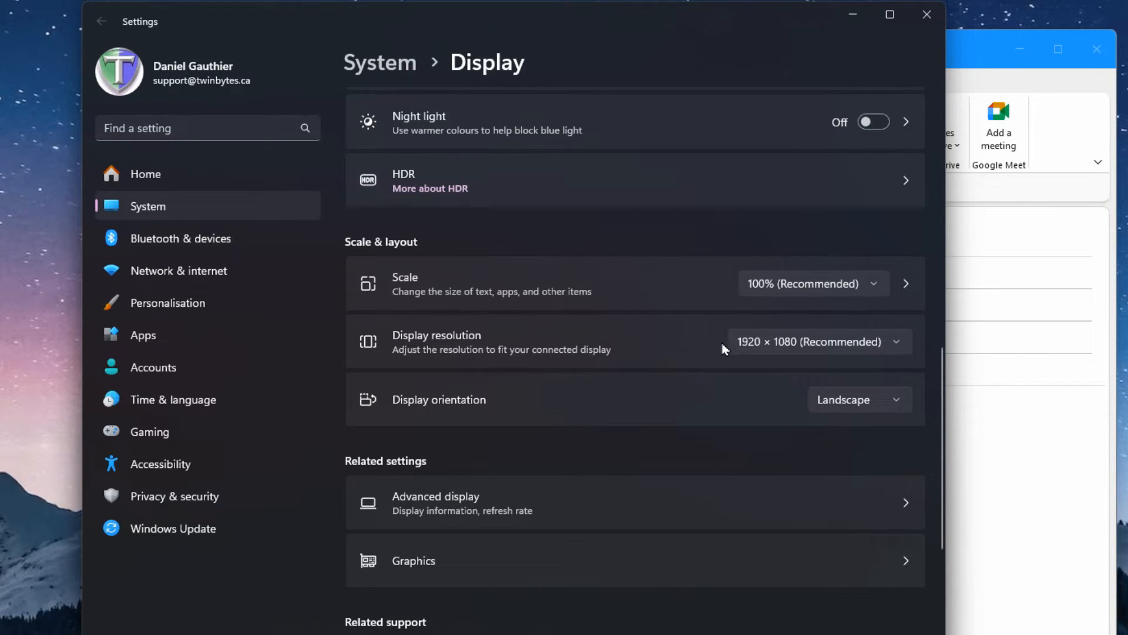
mouse_move(763, 350)
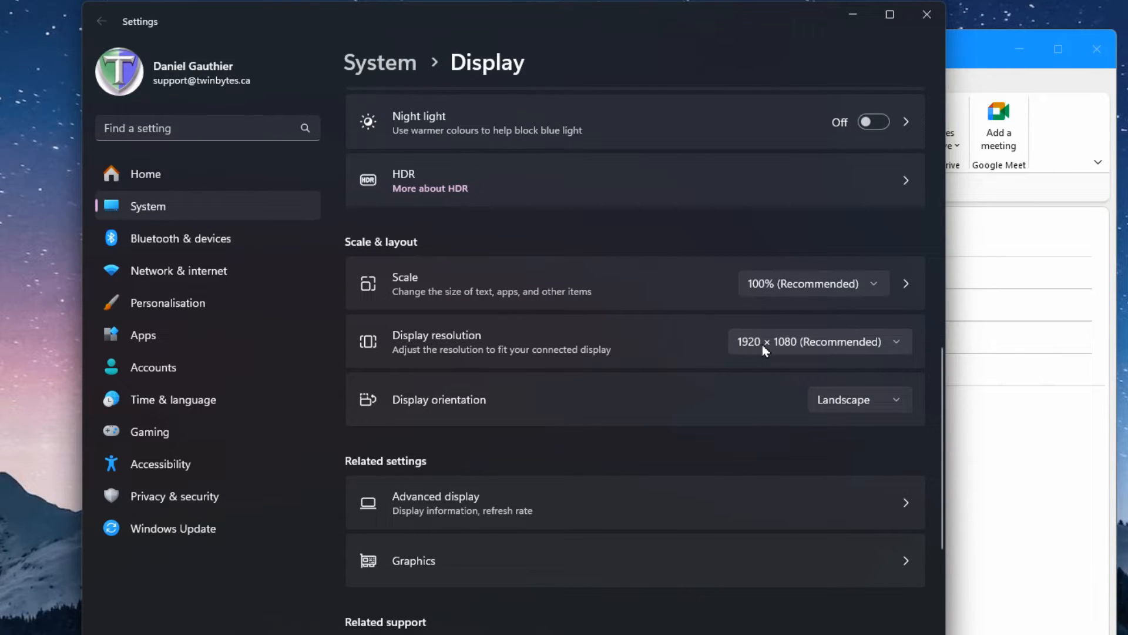
left_click(818, 341)
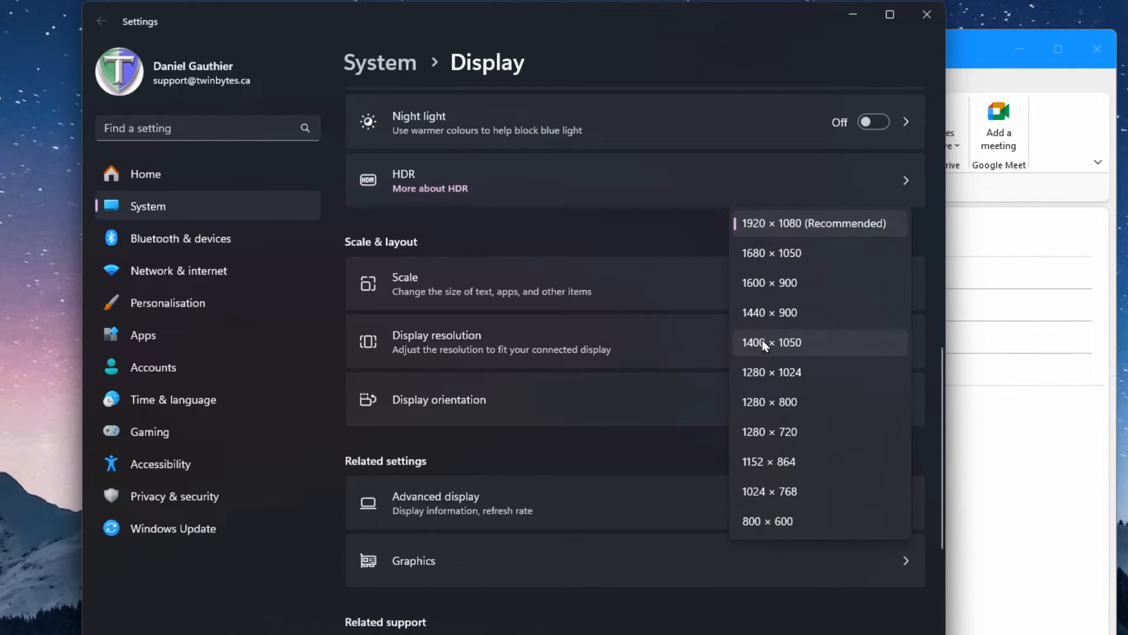
mouse_move(674, 241)
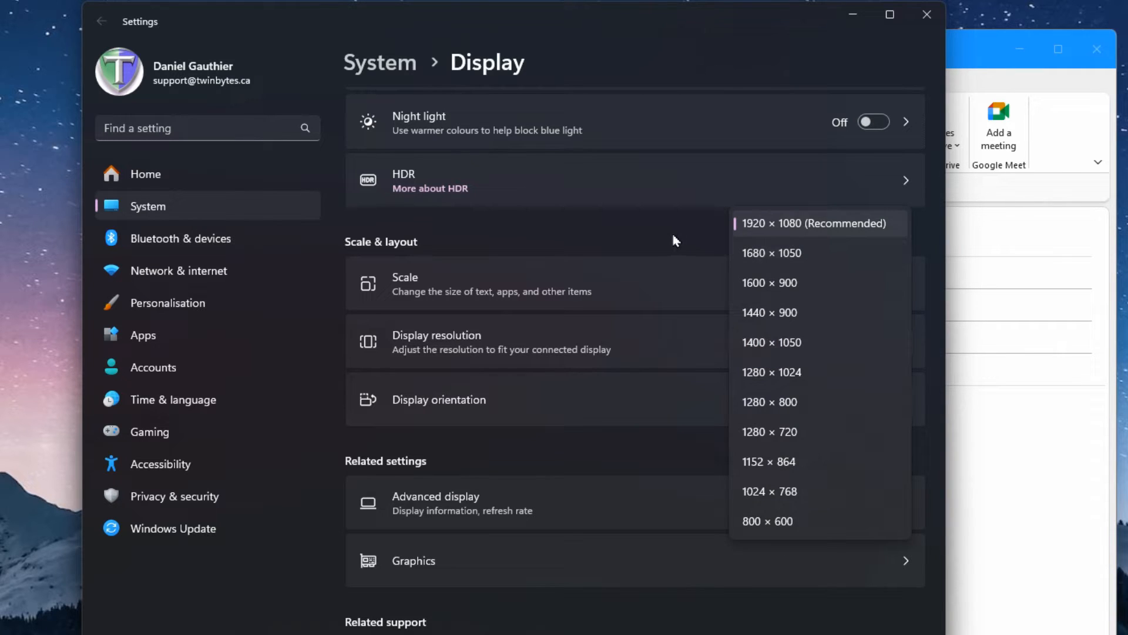
left_click(814, 224)
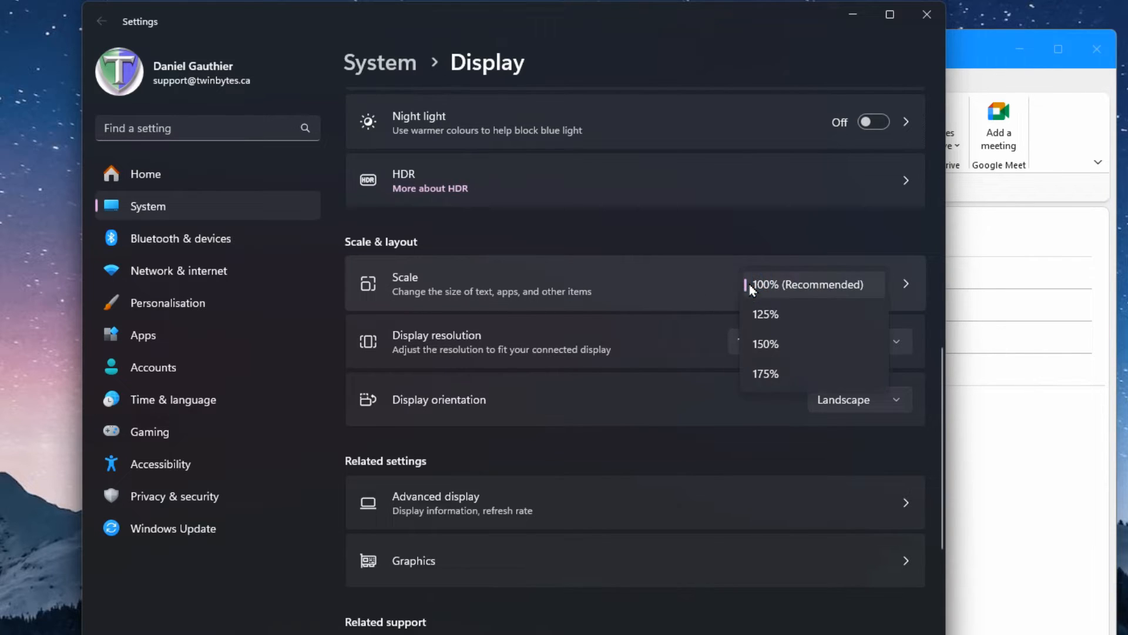
mouse_move(766, 344)
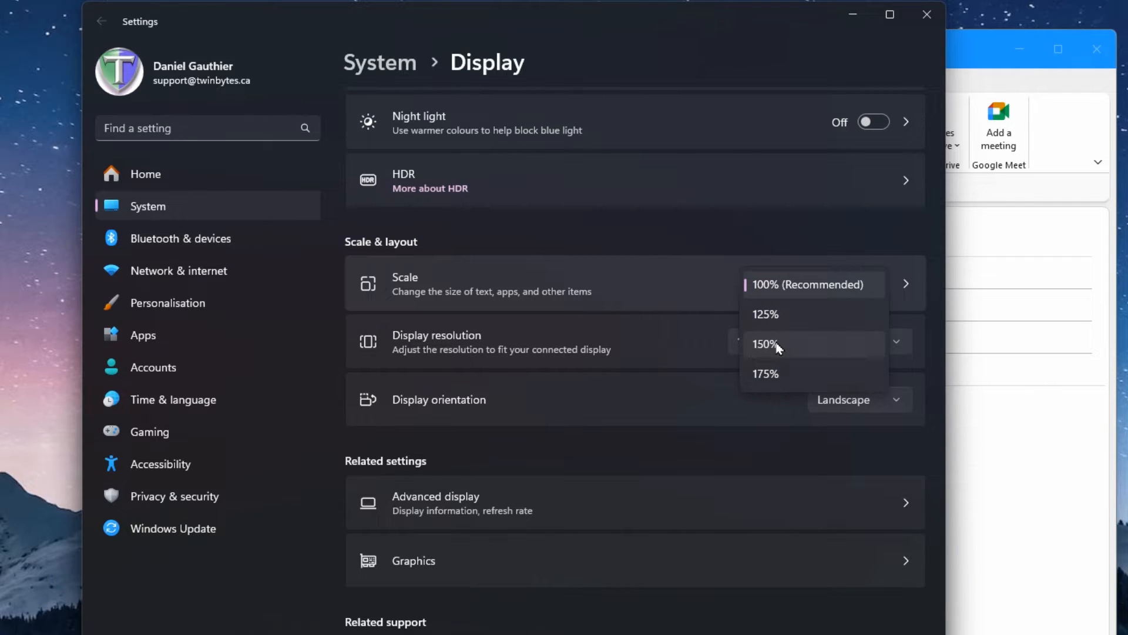
left_click(767, 344)
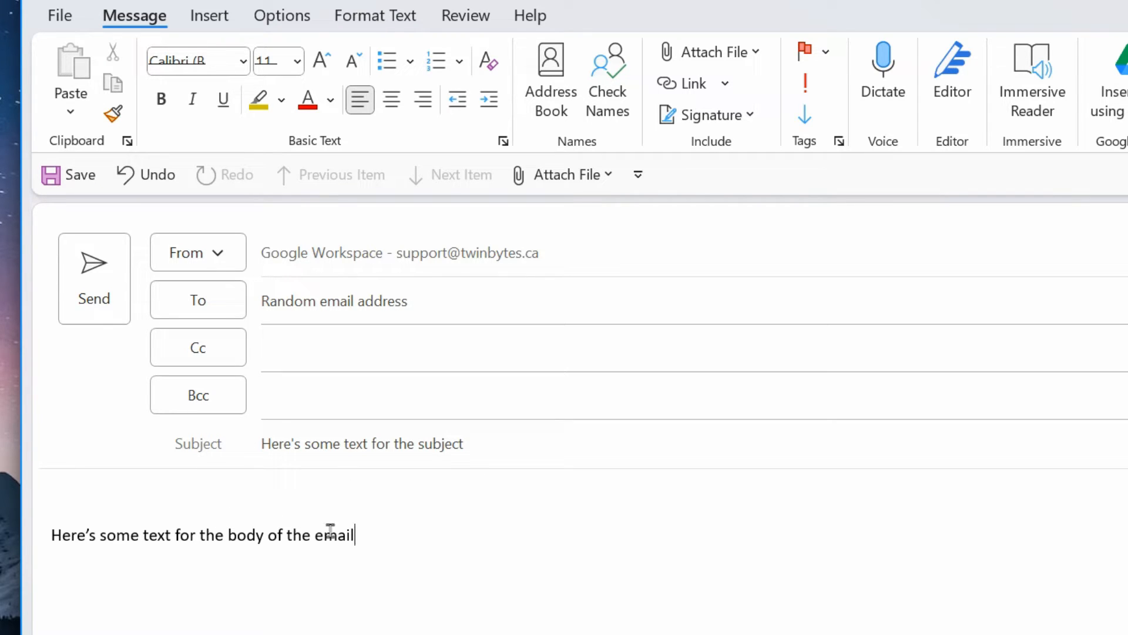
mouse_move(216, 512)
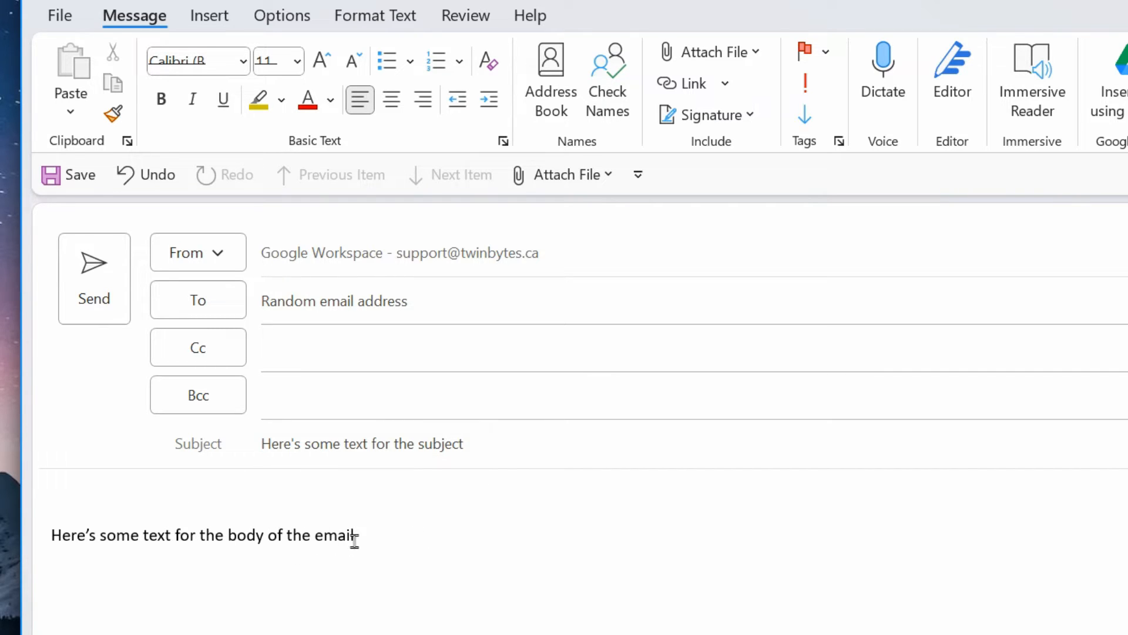
mouse_move(14, 548)
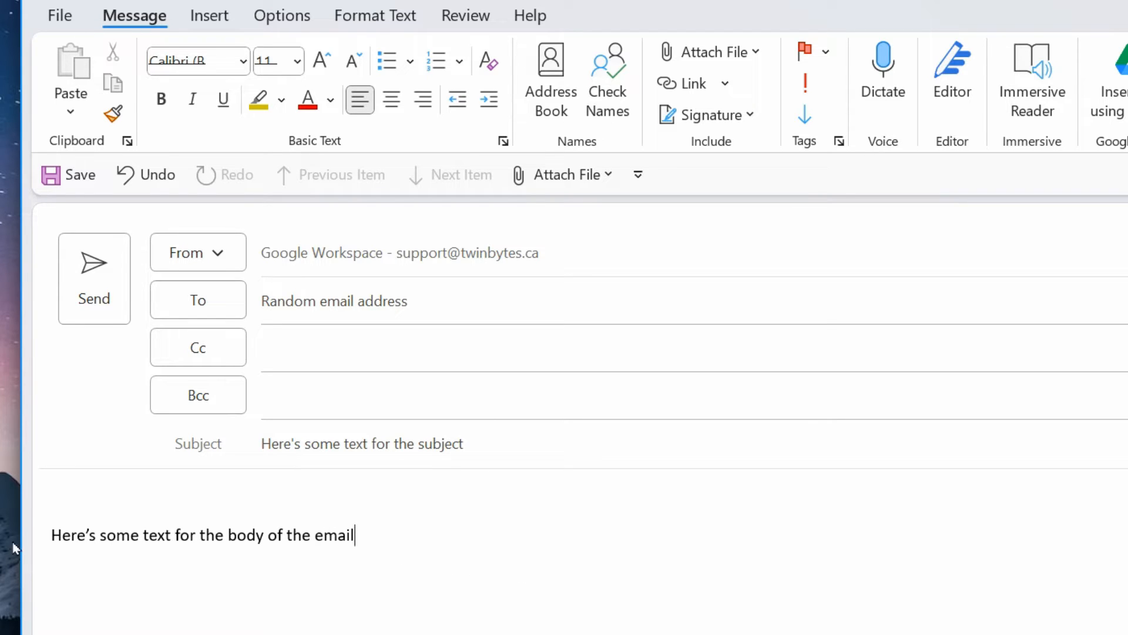
mouse_move(372, 548)
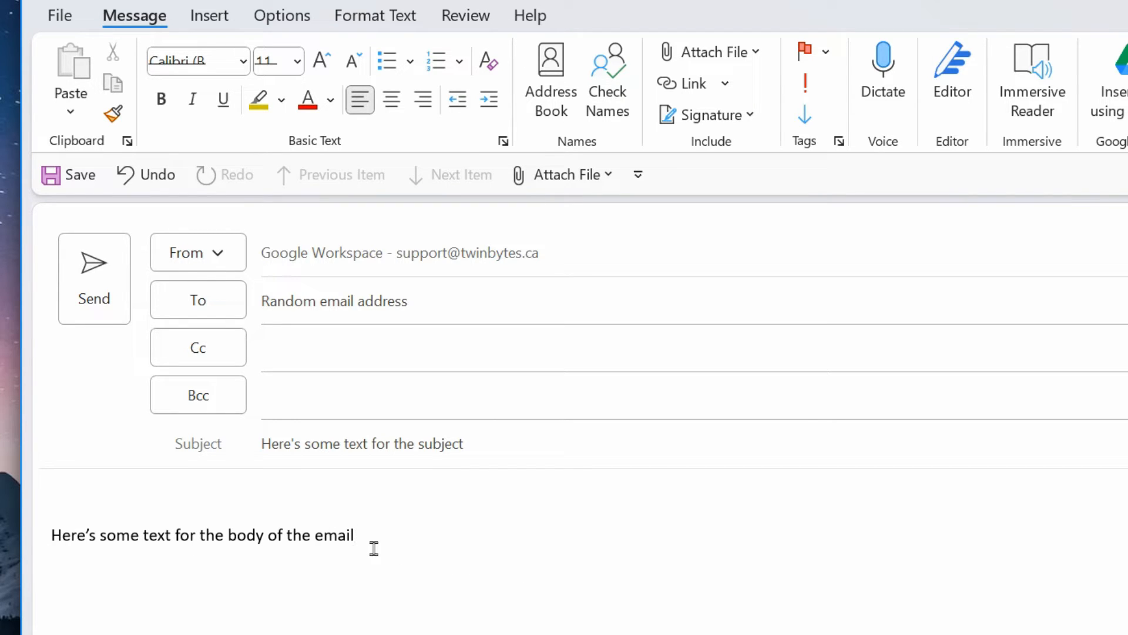
mouse_move(497, 453)
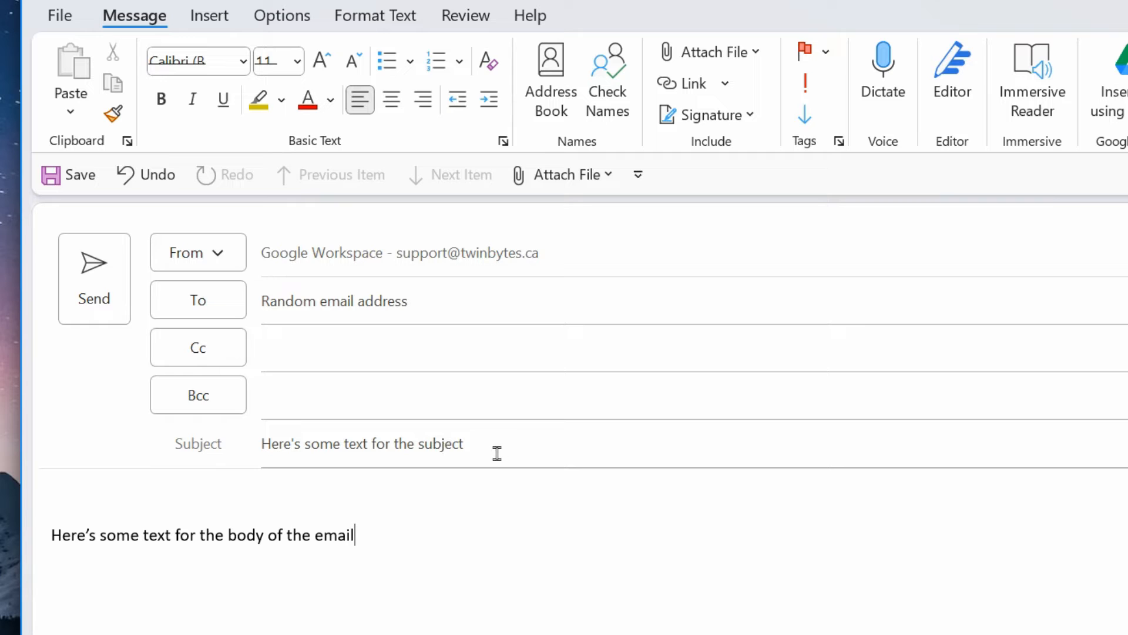
mouse_move(456, 526)
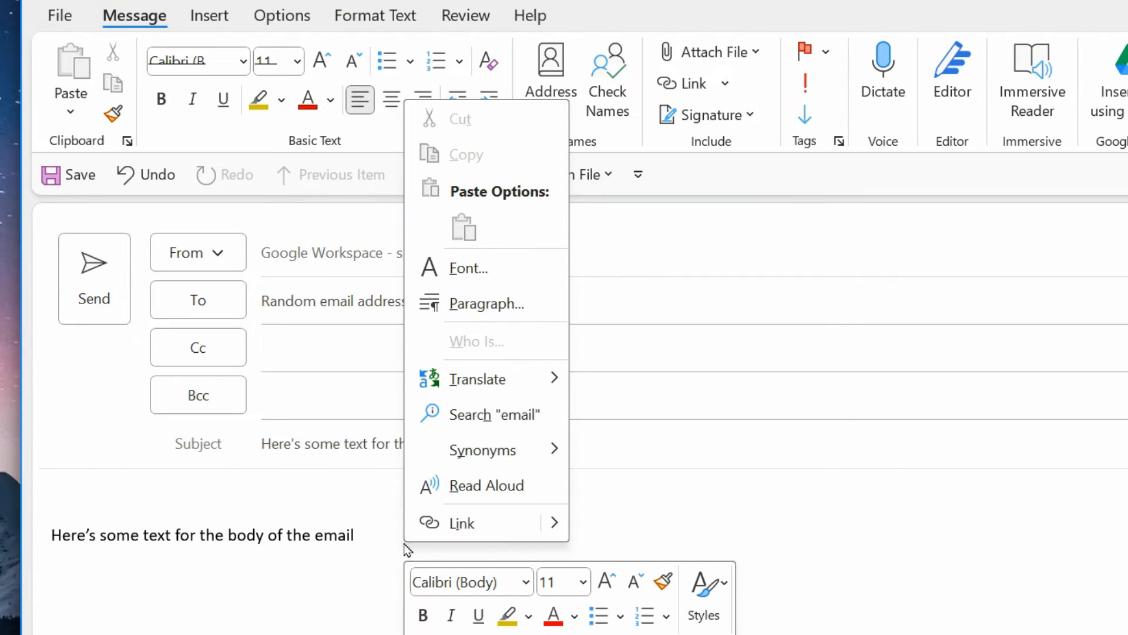
mouse_move(368, 554)
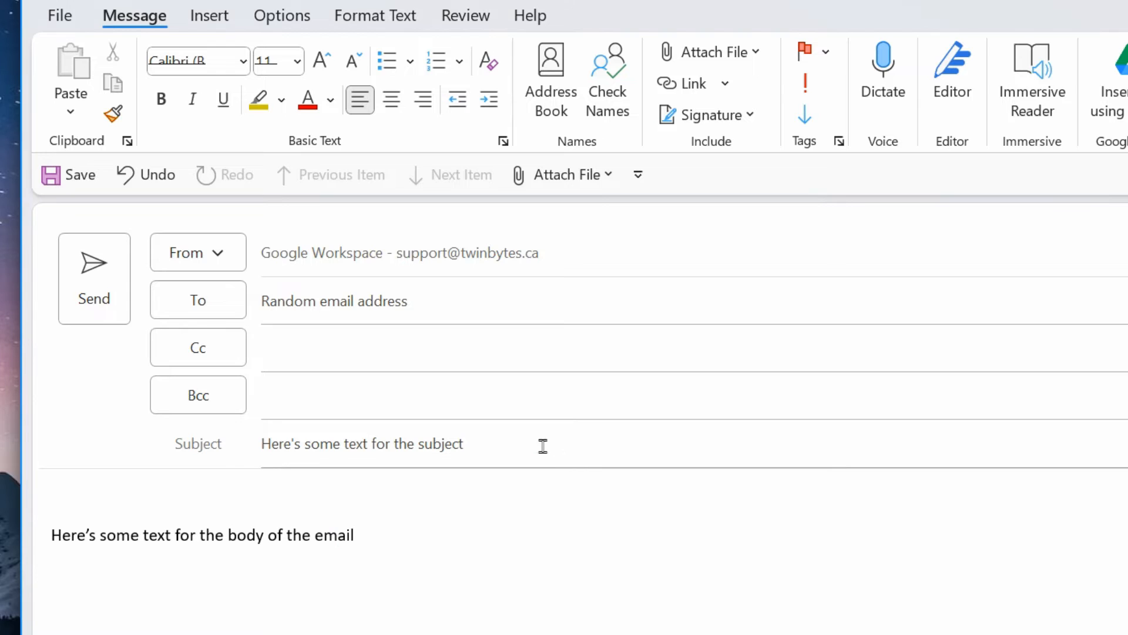
right_click(518, 446)
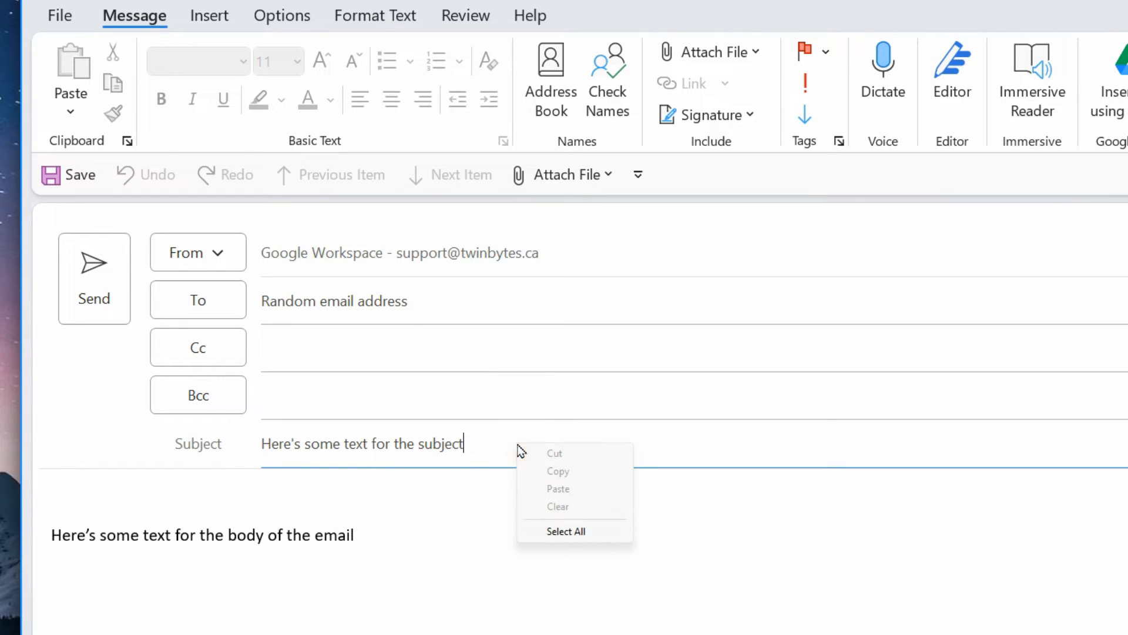
mouse_move(474, 454)
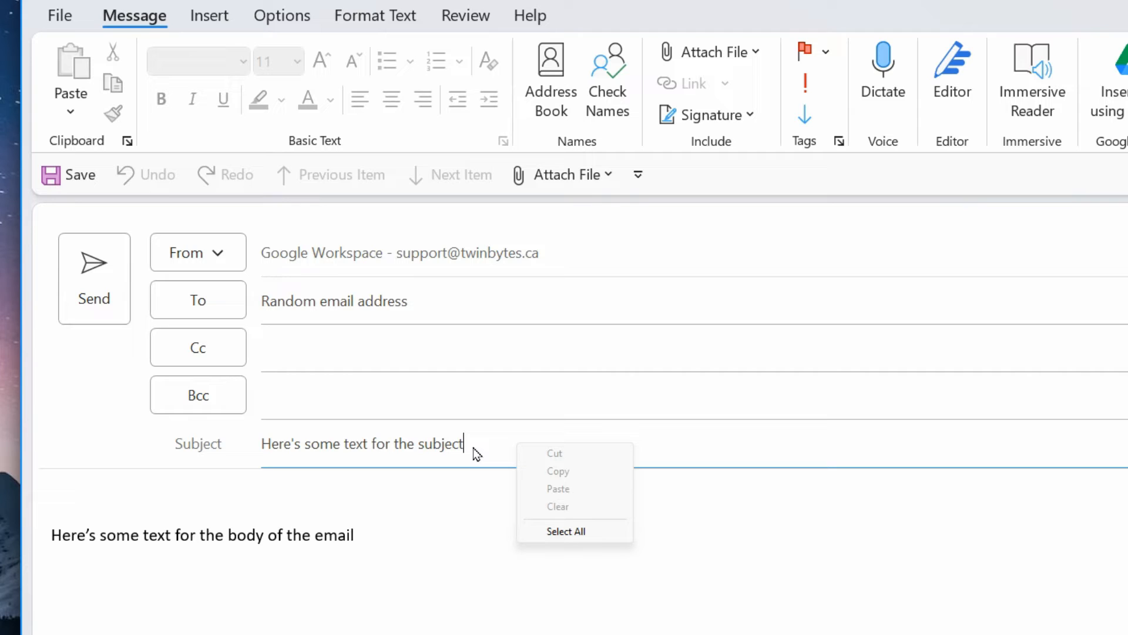
mouse_move(465, 455)
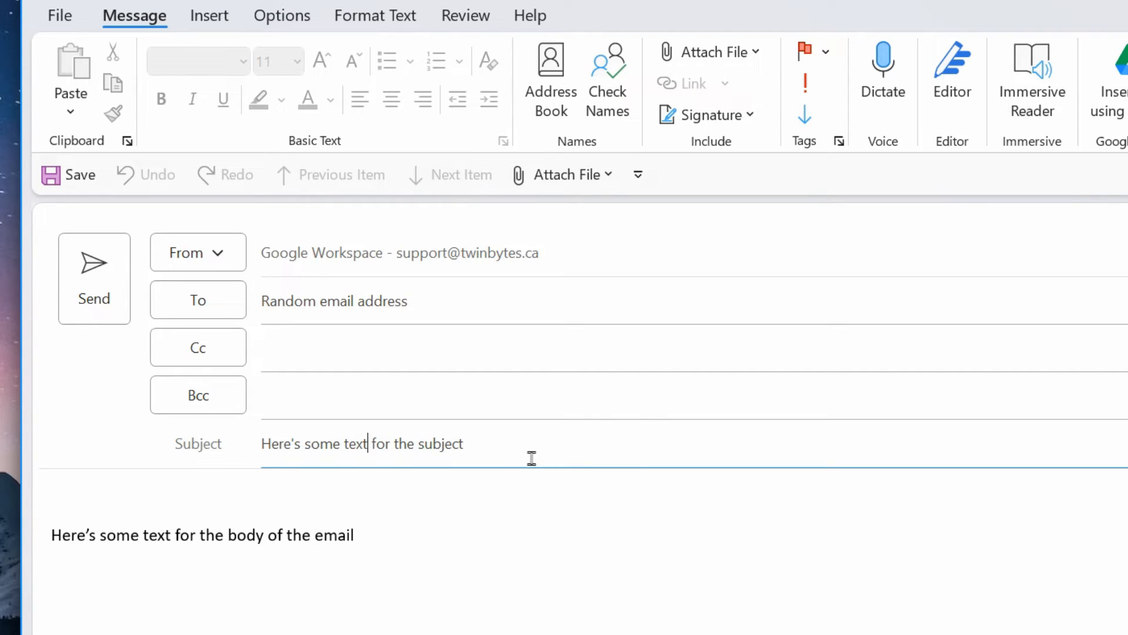
triple_click(359, 443)
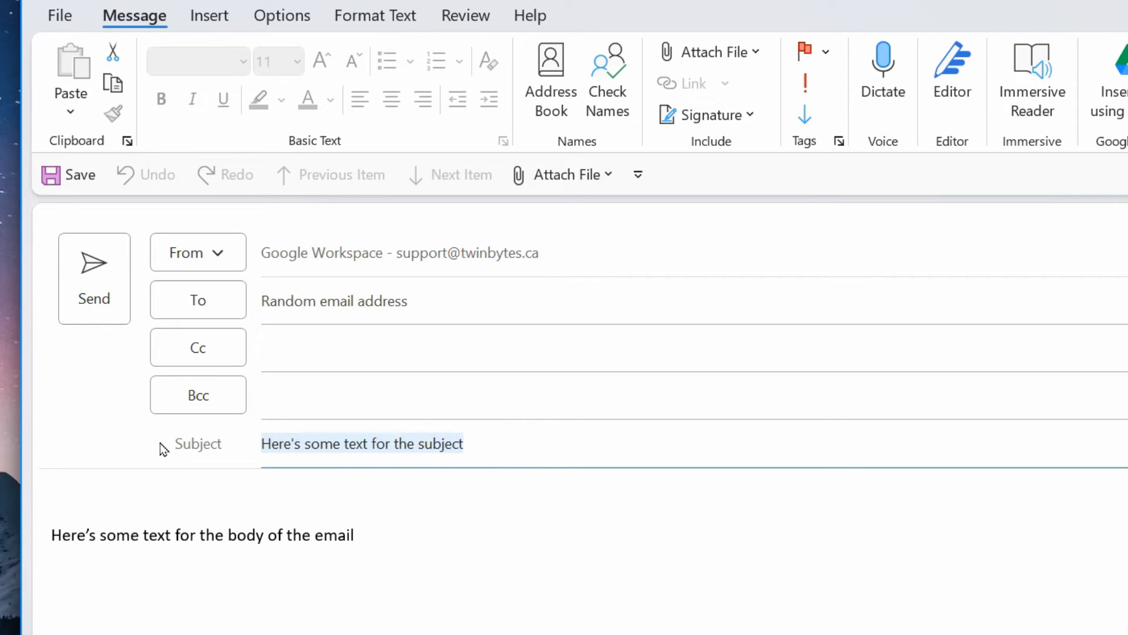
type("dfdfsdfsdfsdf")
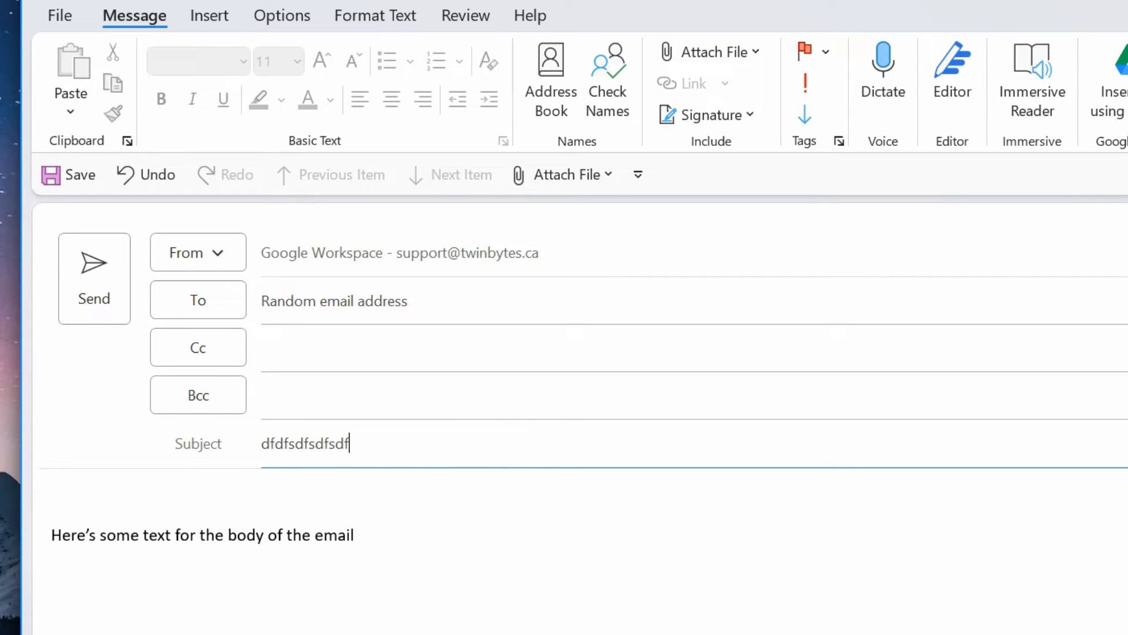
mouse_move(414, 463)
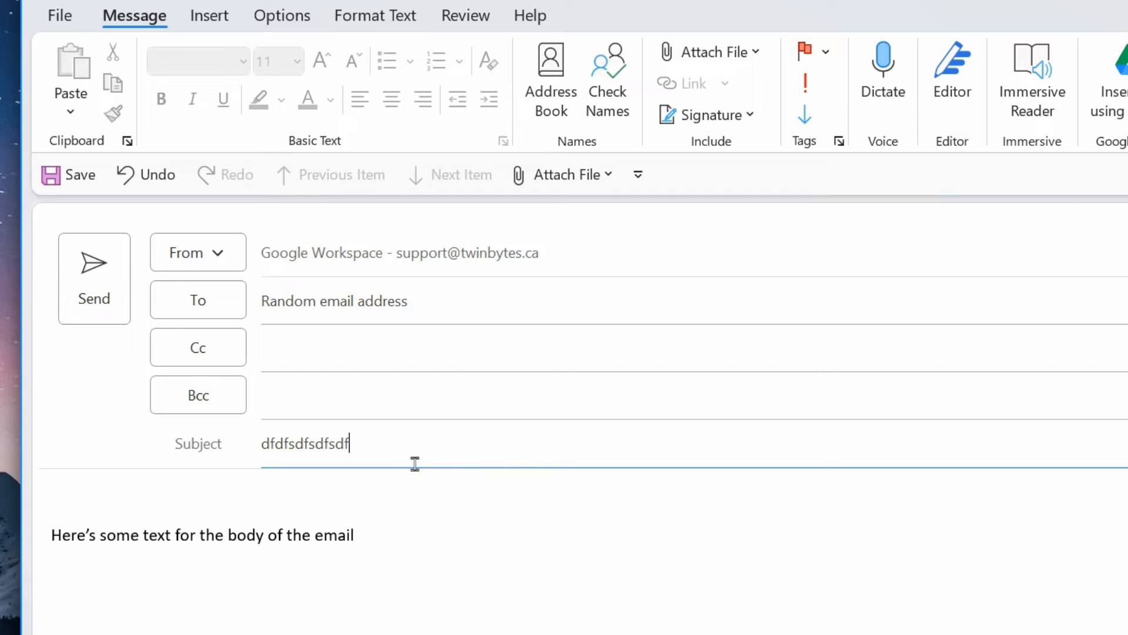
right_click(338, 443)
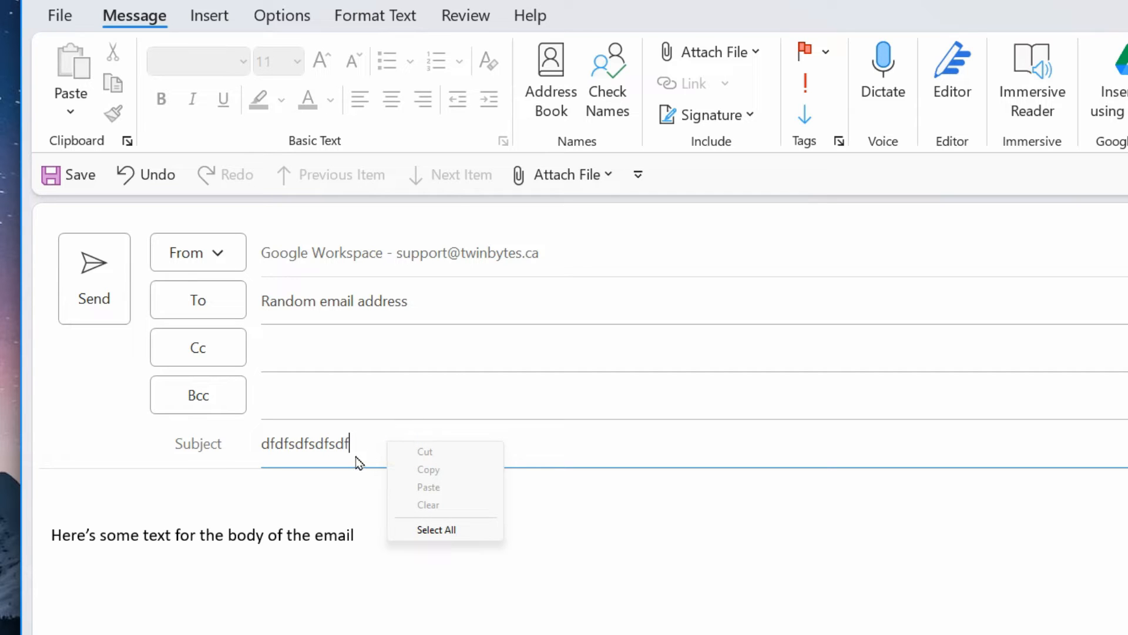
mouse_move(353, 501)
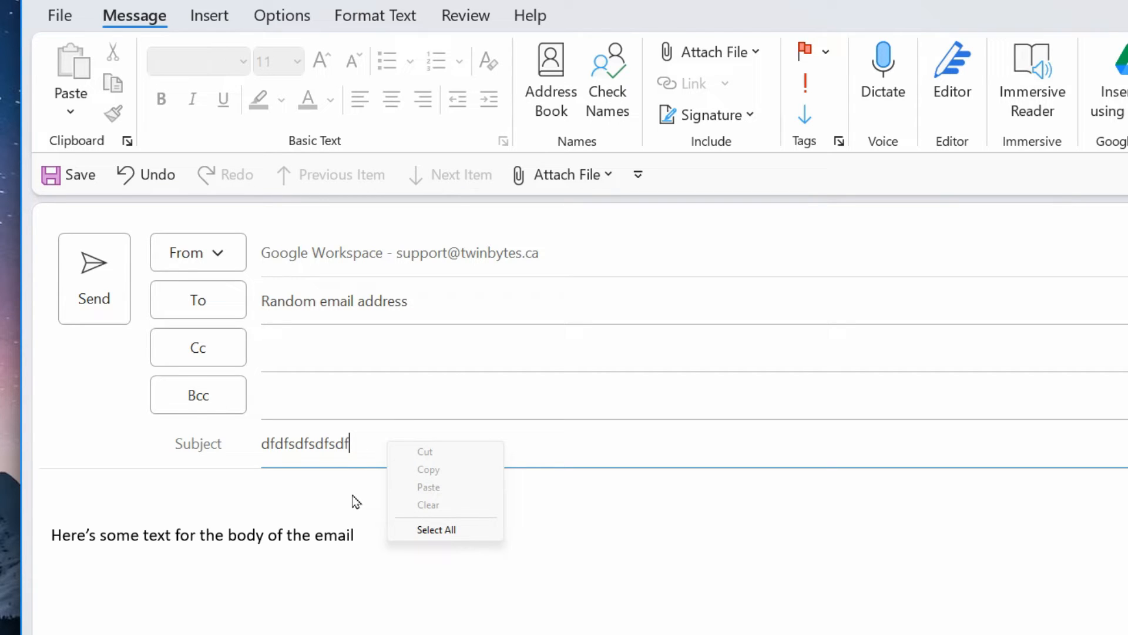
mouse_move(409, 487)
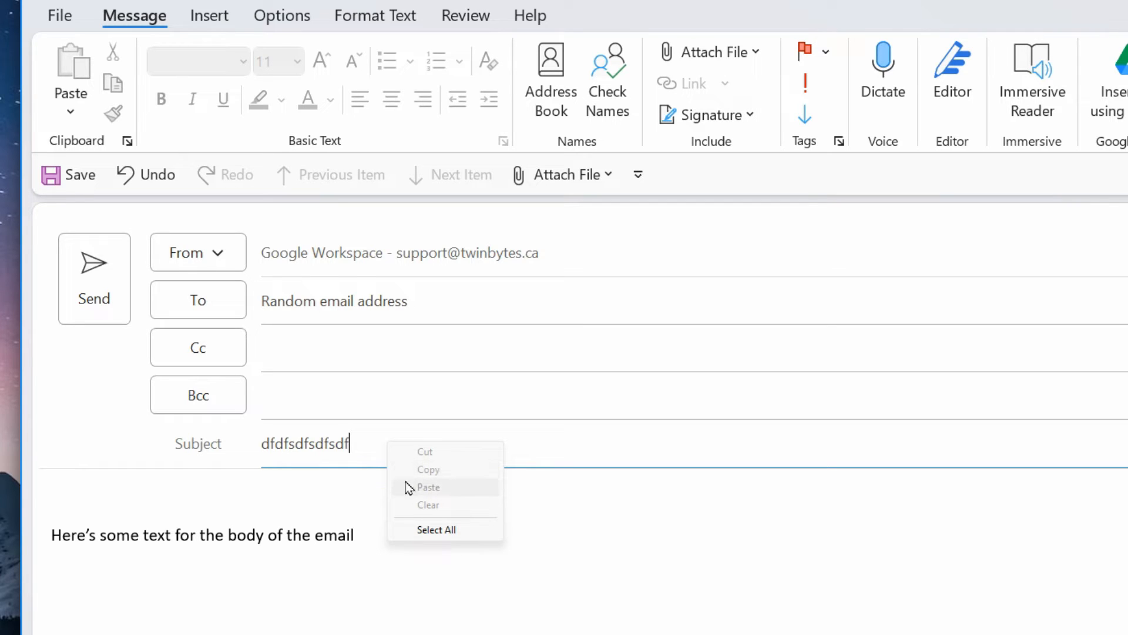
mouse_move(329, 535)
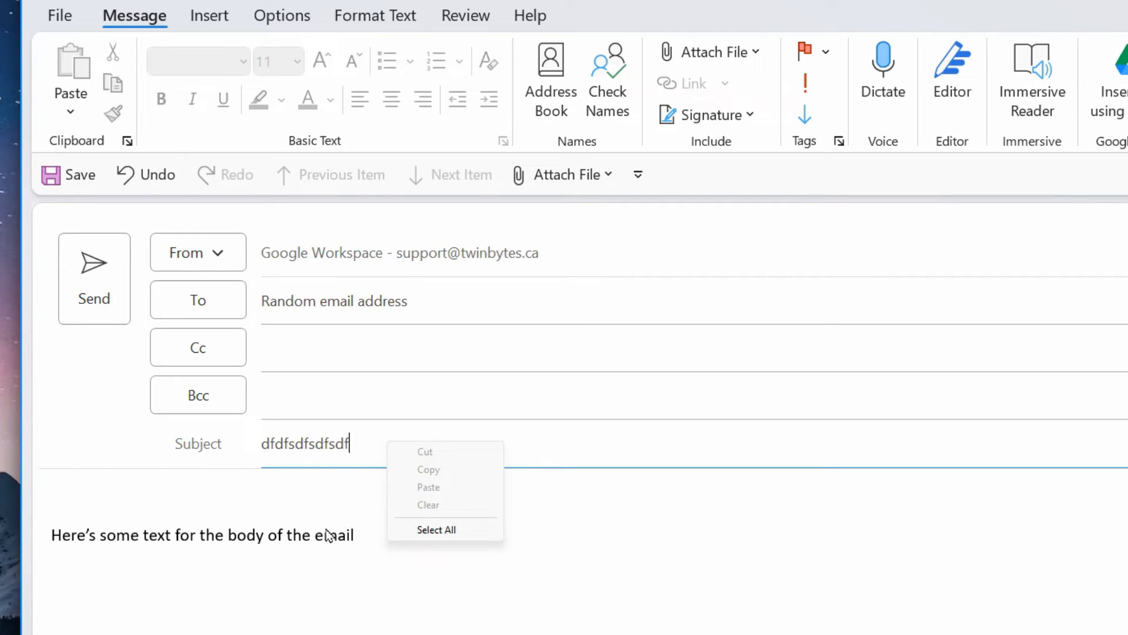
right_click(324, 535)
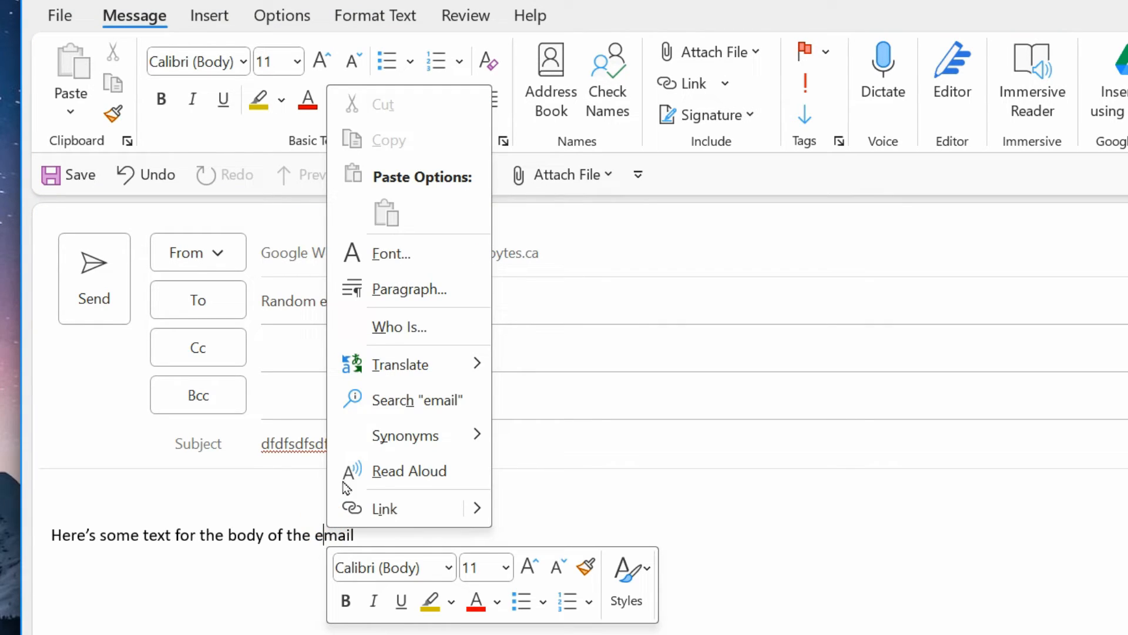
mouse_move(403, 154)
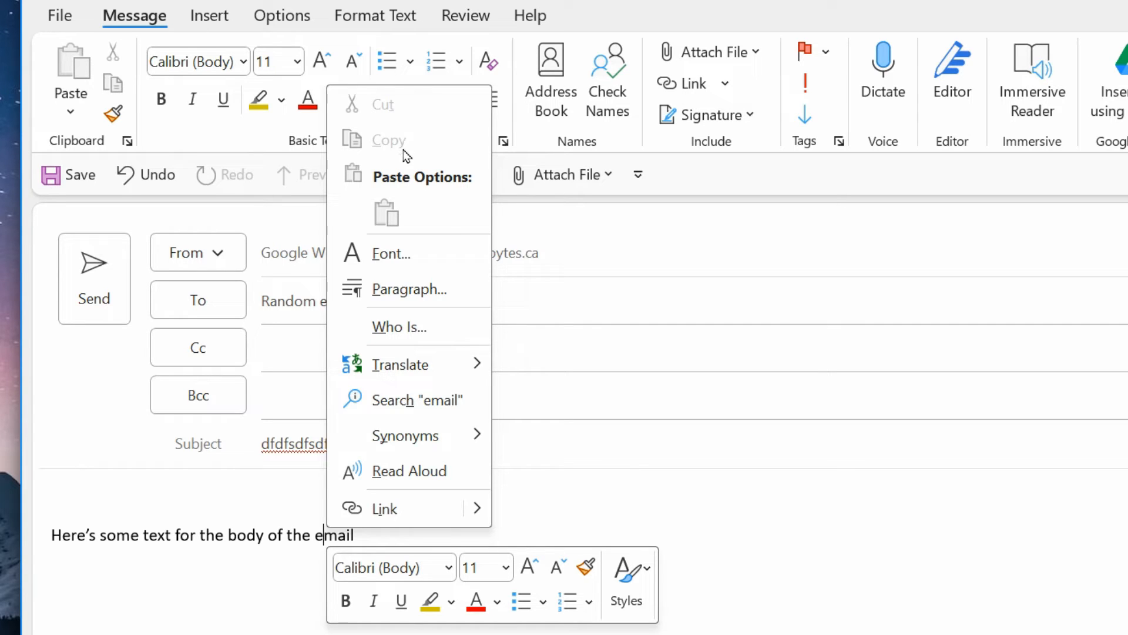
left_click(583, 529)
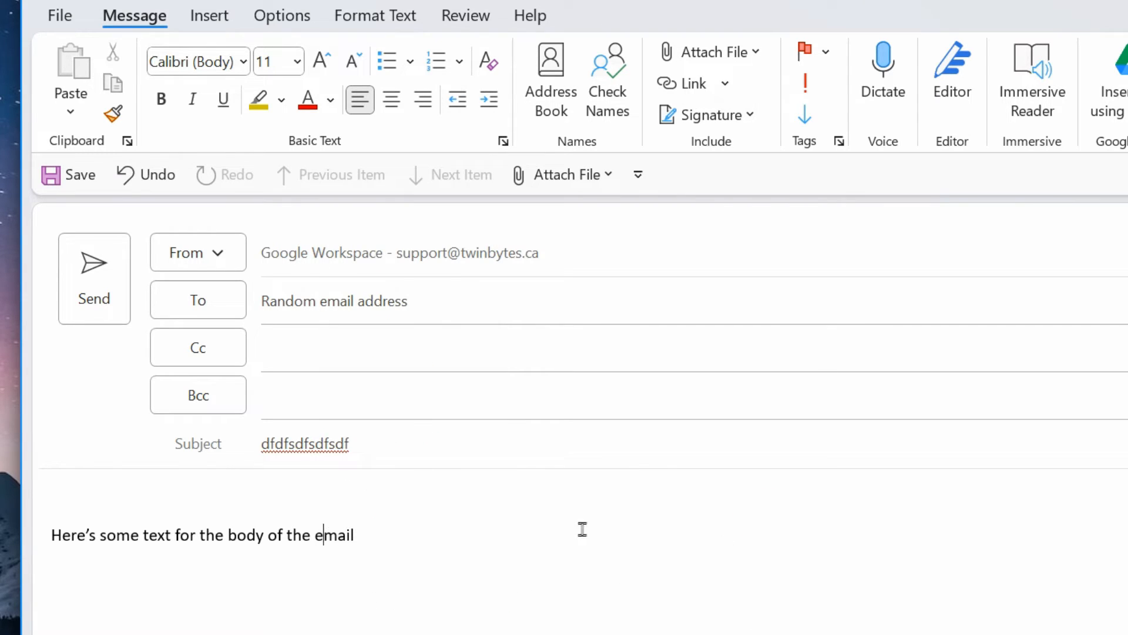
mouse_move(371, 461)
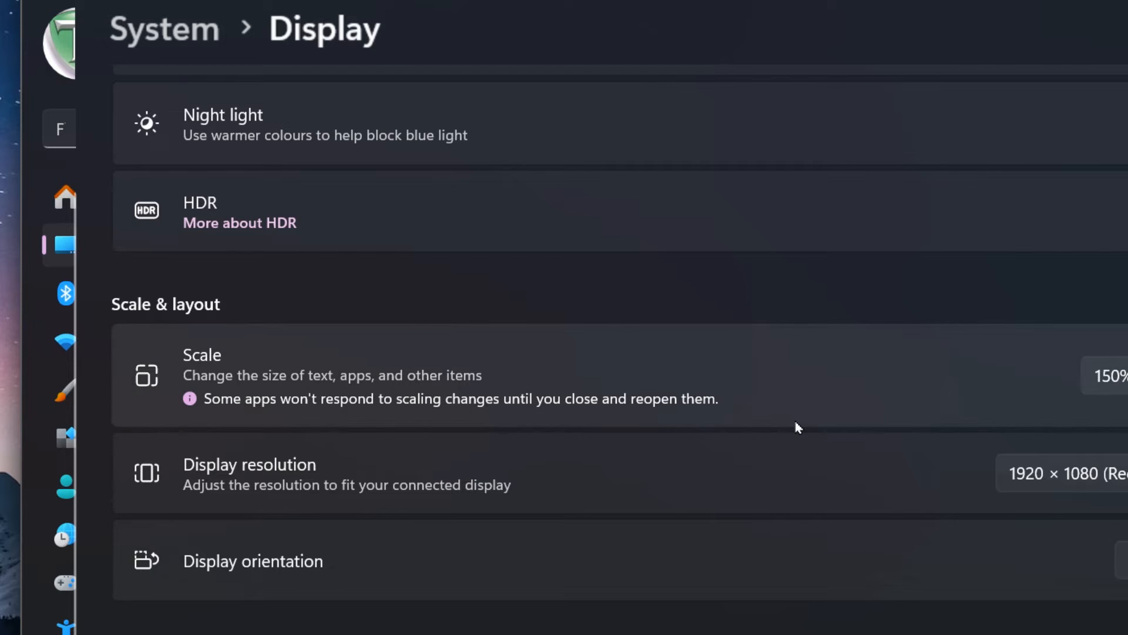
Step: Set display scale back to 100% (Recommended) and go to Accessibility settings
left_click(1108, 375)
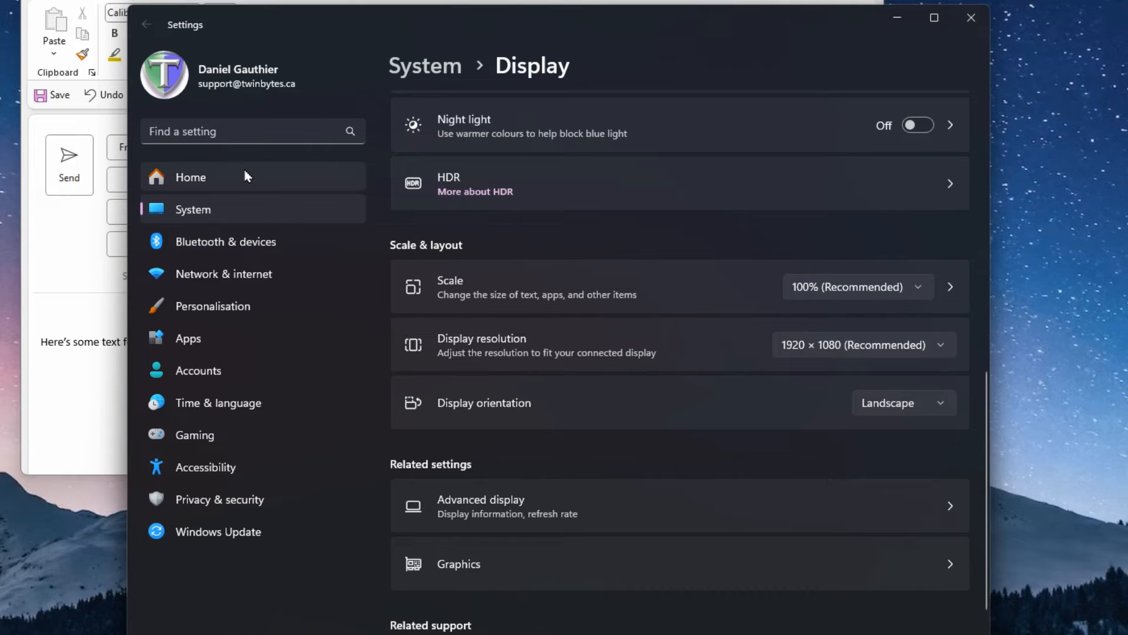
left_click(216, 466)
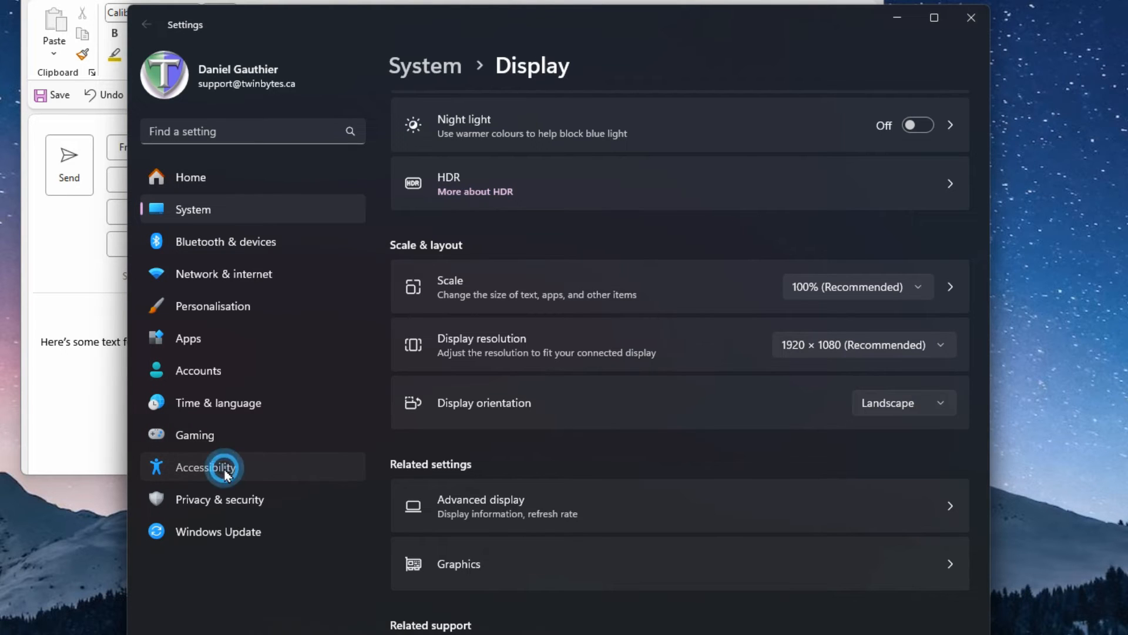
Step: Raise the Accessibility text size slightly above default and apply it
left_click(206, 466)
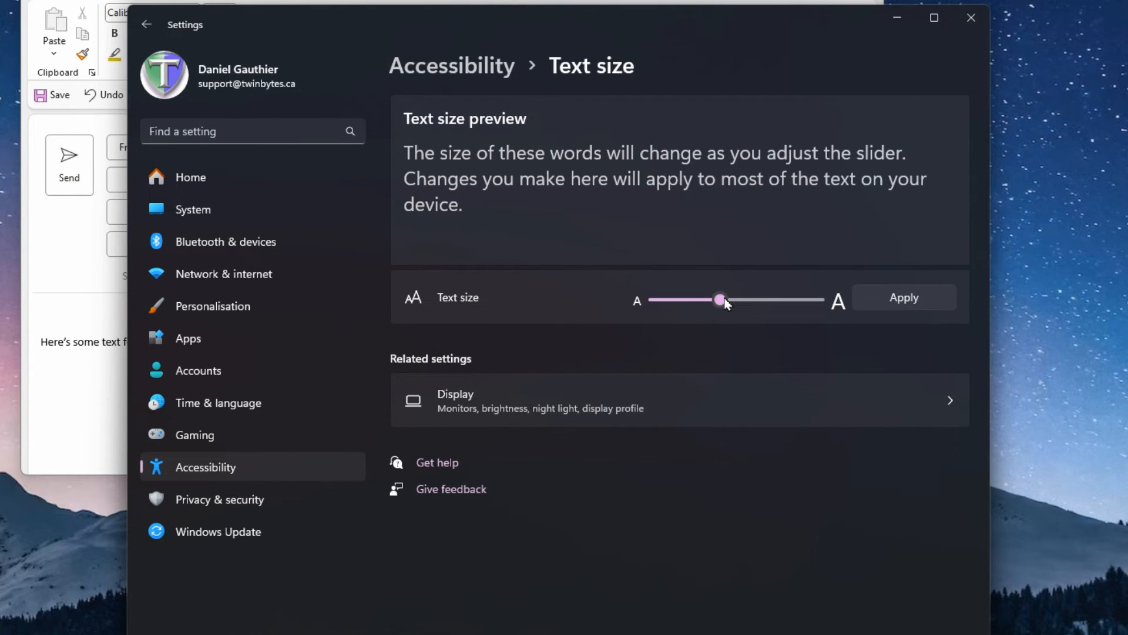
left_click(903, 297)
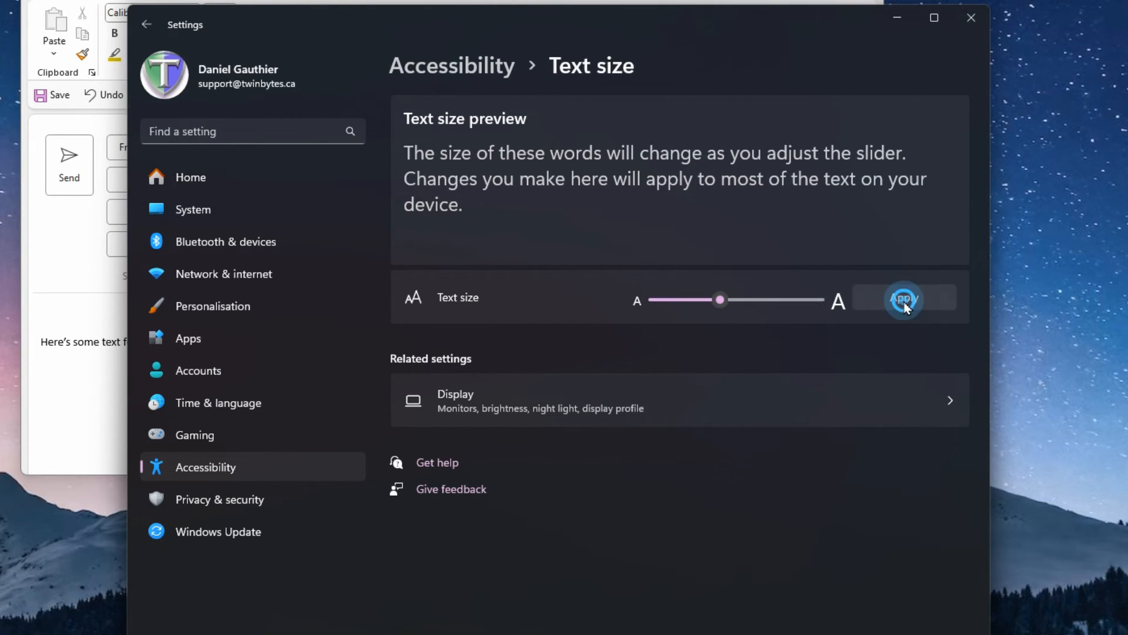
left_click(904, 299)
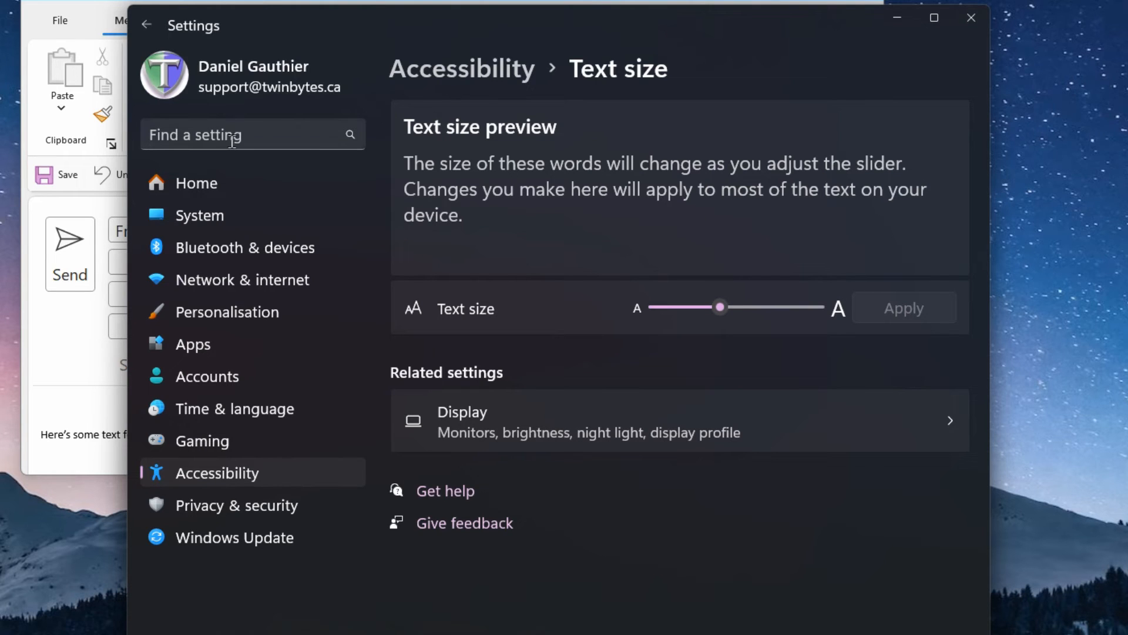
mouse_move(302, 186)
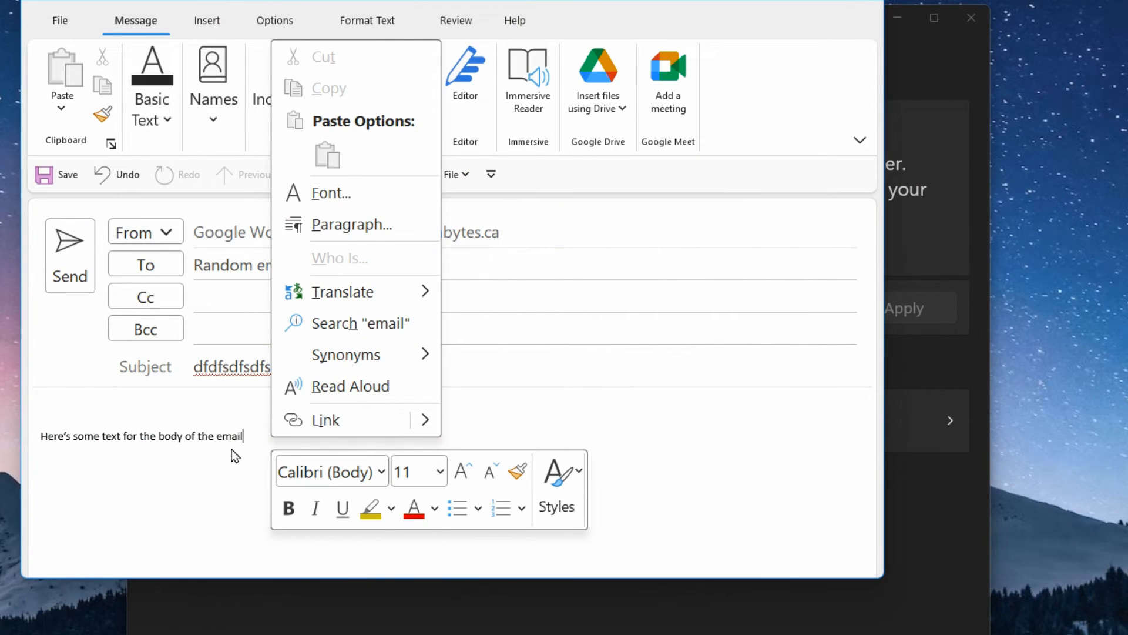
mouse_move(210, 435)
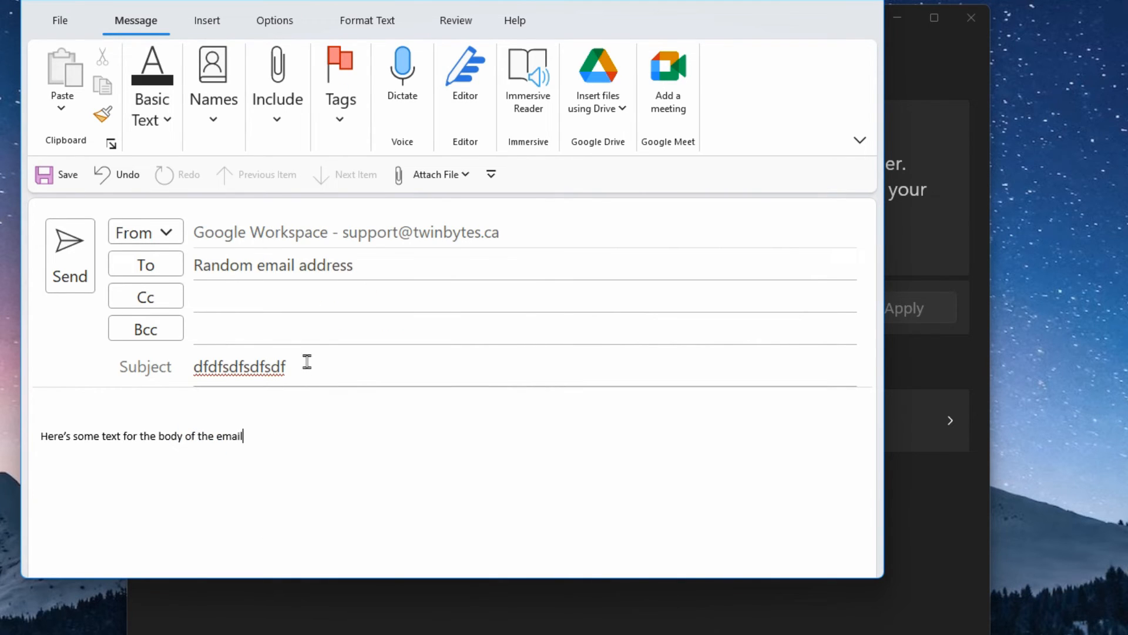
right_click(284, 367)
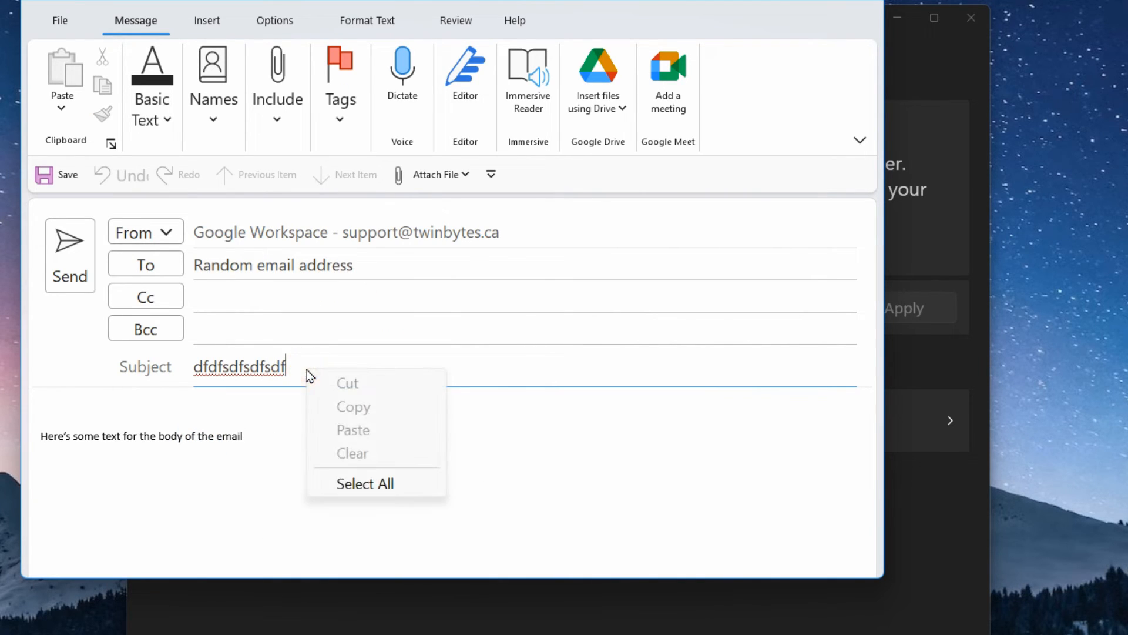
mouse_move(342, 407)
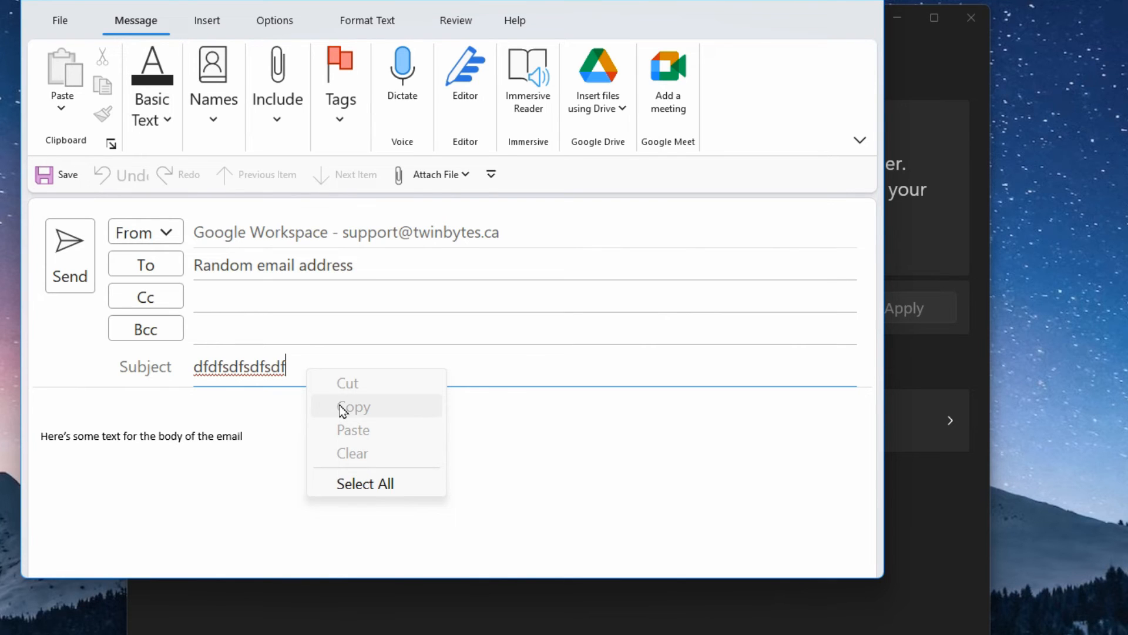
mouse_move(362, 413)
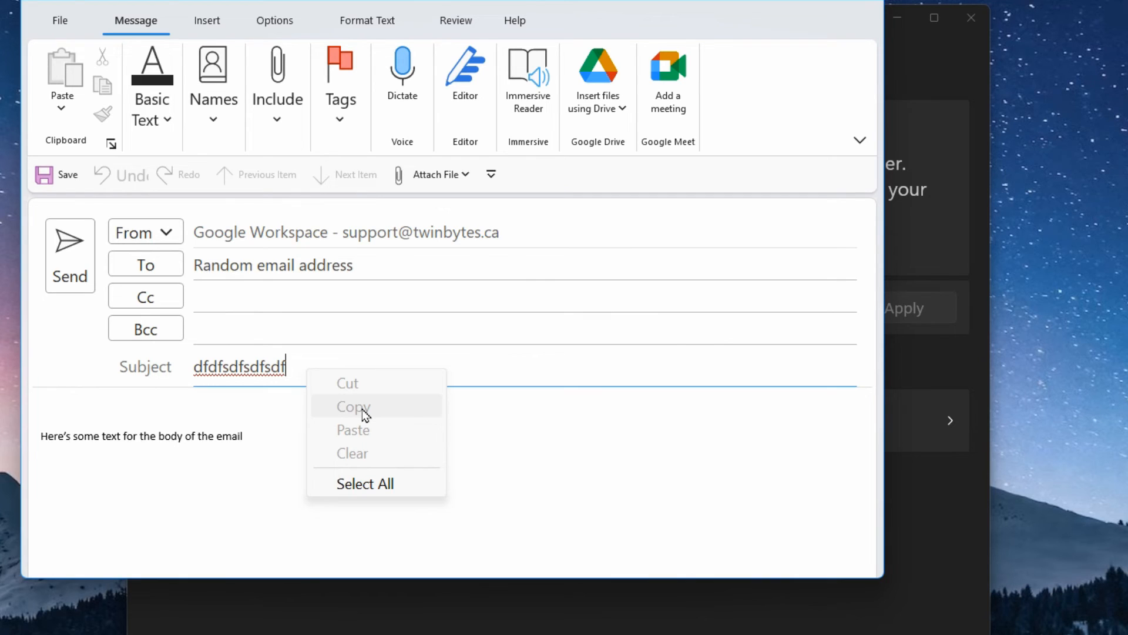
mouse_move(385, 420)
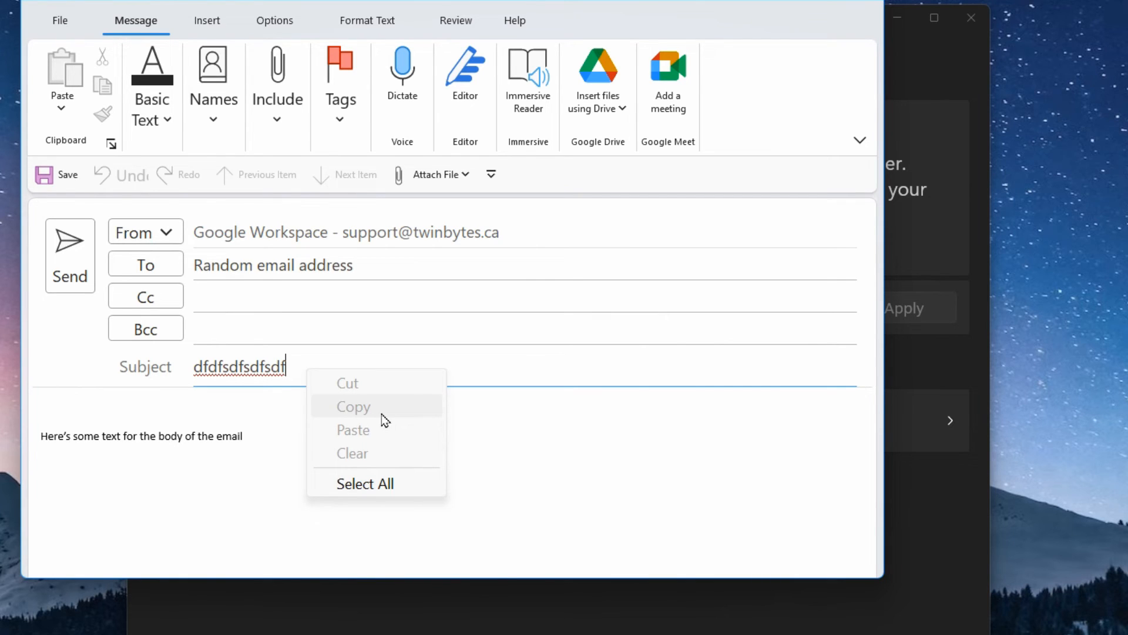
mouse_move(354, 409)
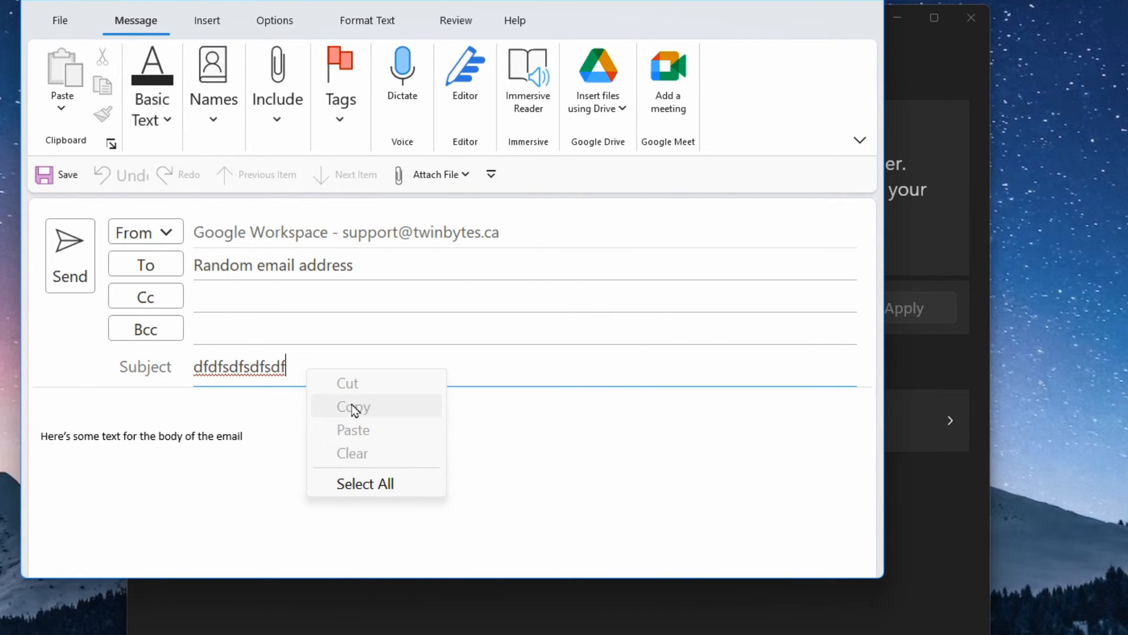
mouse_move(292, 426)
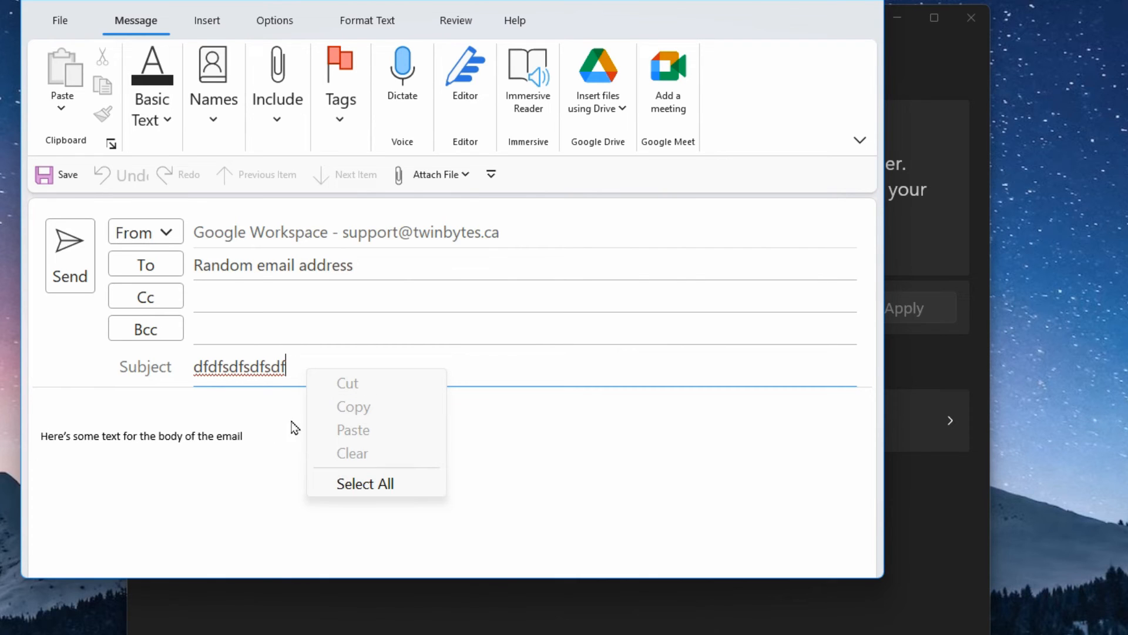
right_click(142, 435)
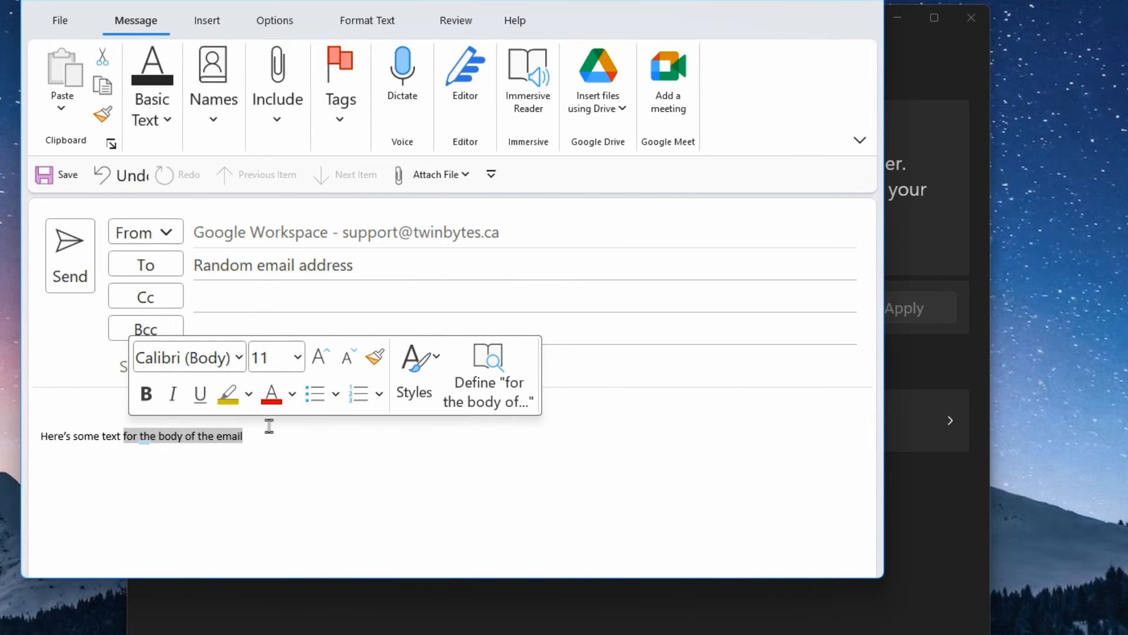
left_click(298, 357)
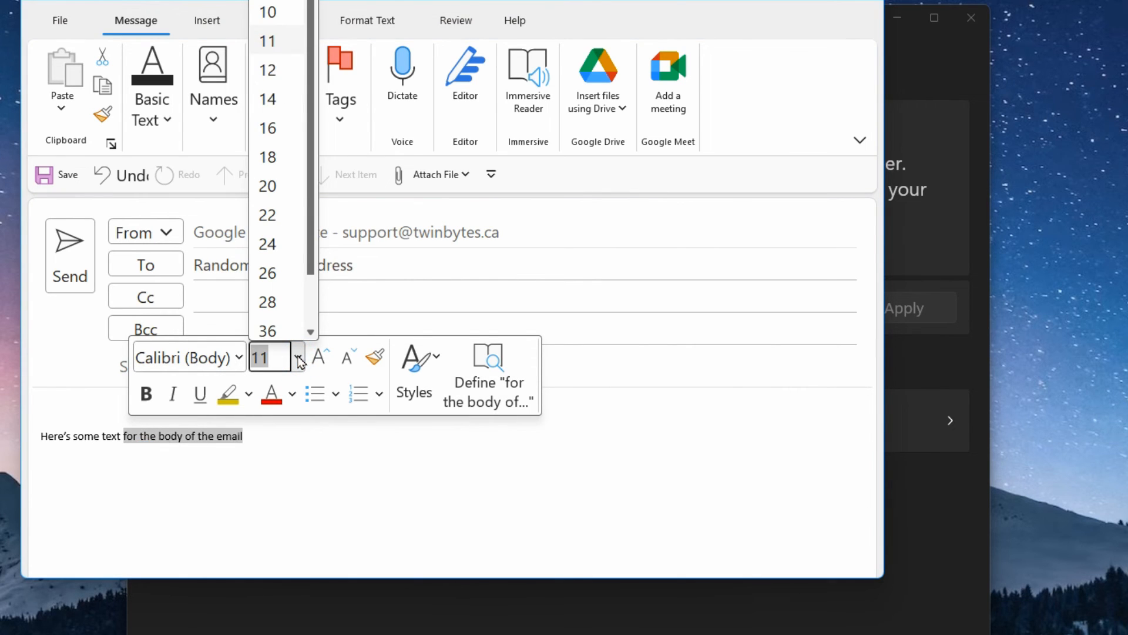
left_click(267, 301)
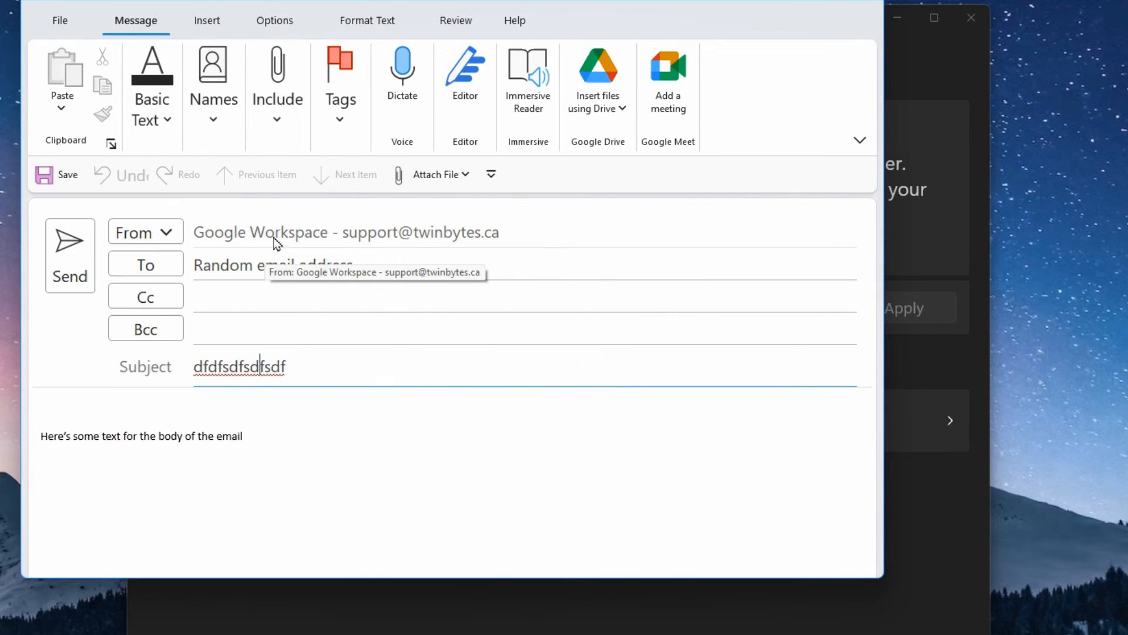
mouse_move(239, 244)
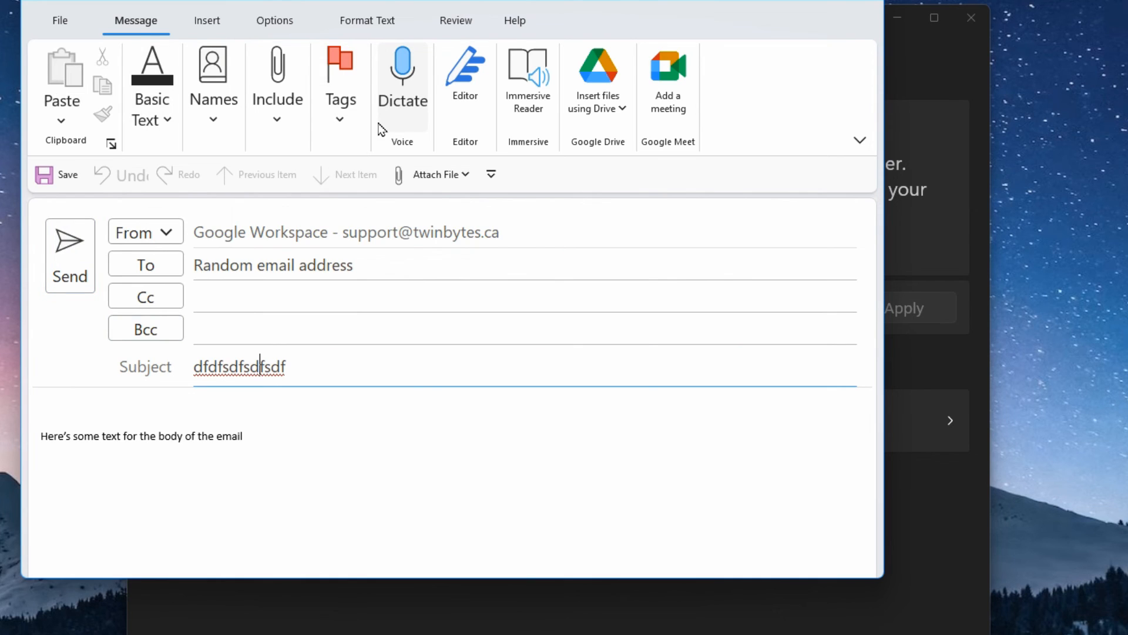
mouse_move(187, 178)
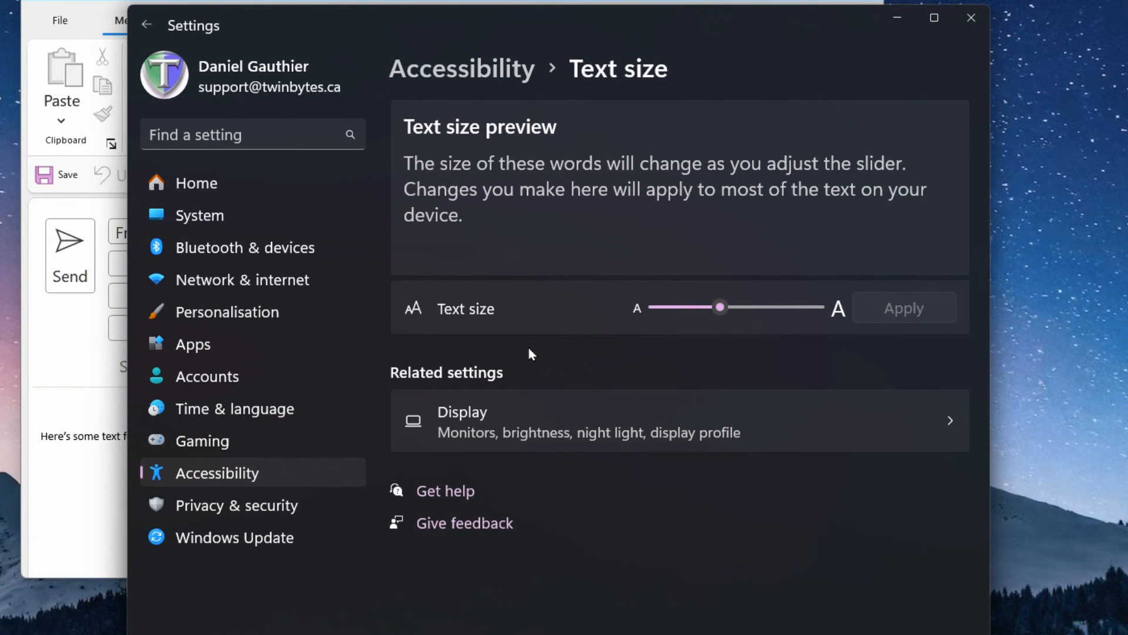
mouse_move(623, 311)
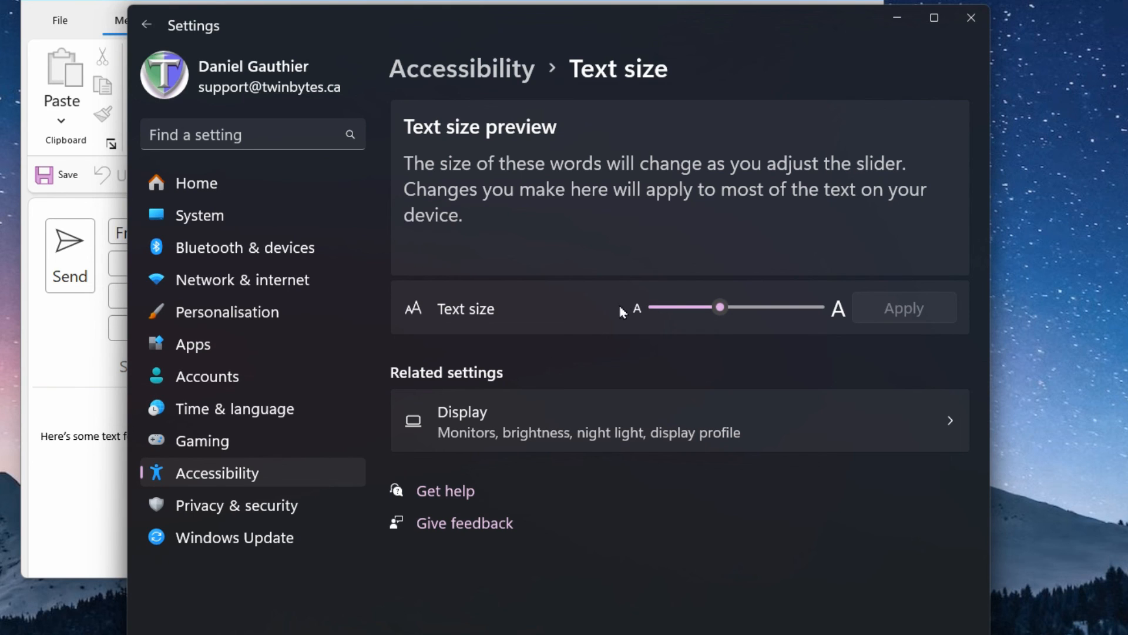
mouse_move(631, 304)
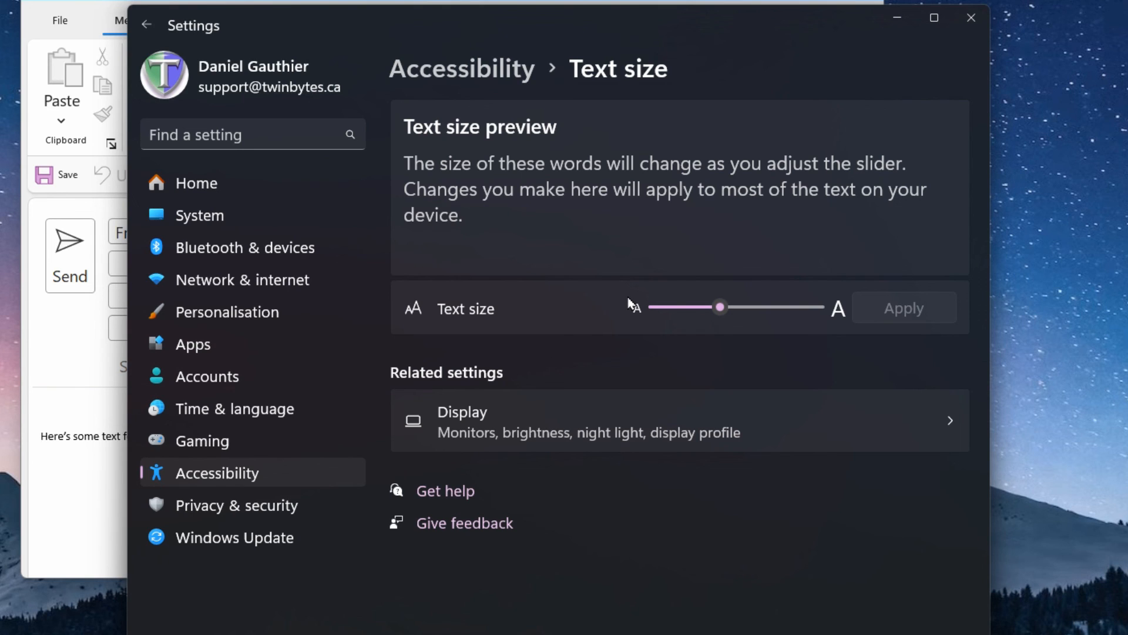
mouse_move(576, 328)
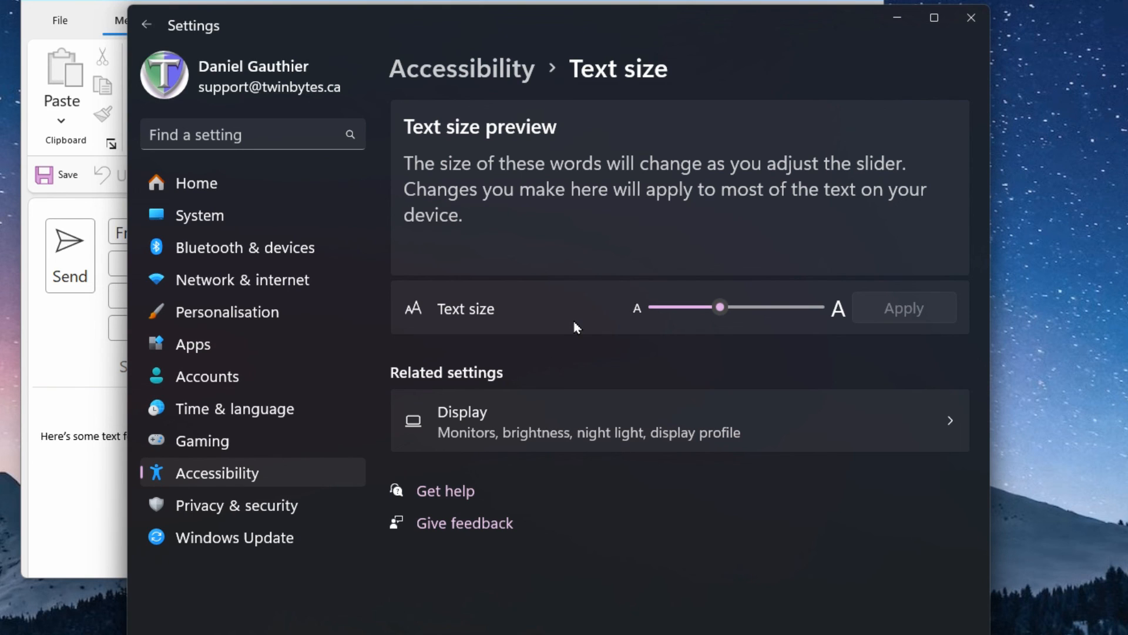